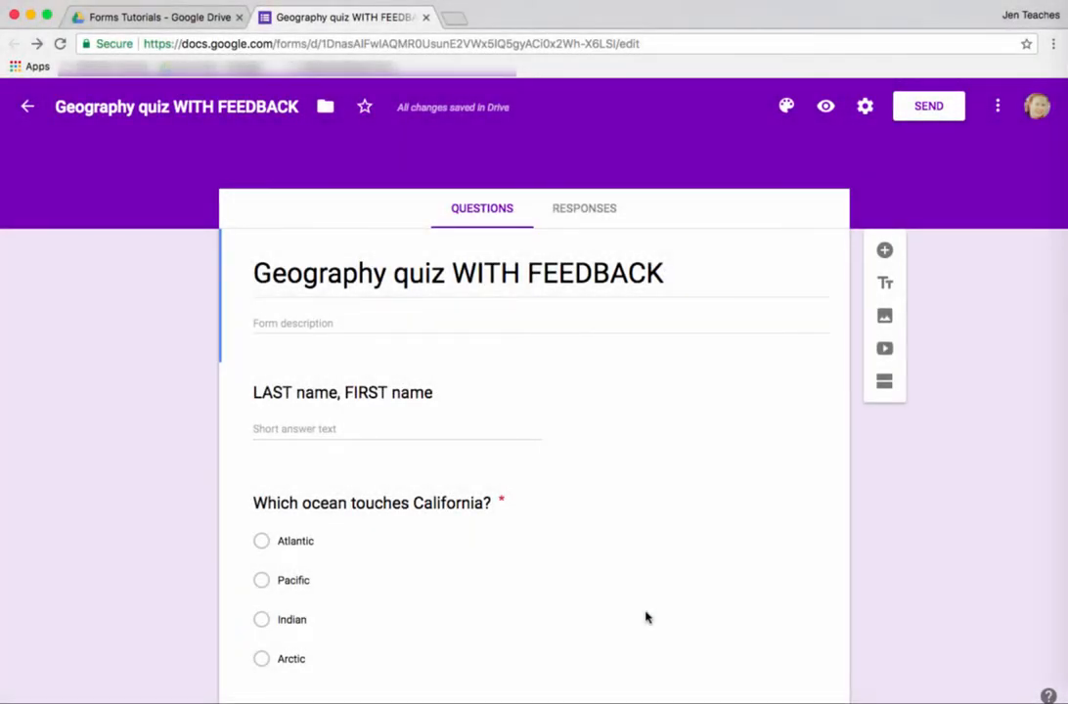
Step: Make the form a quiz that releases grades immediately, showing missed questions, answers and points
scroll(down, 3)
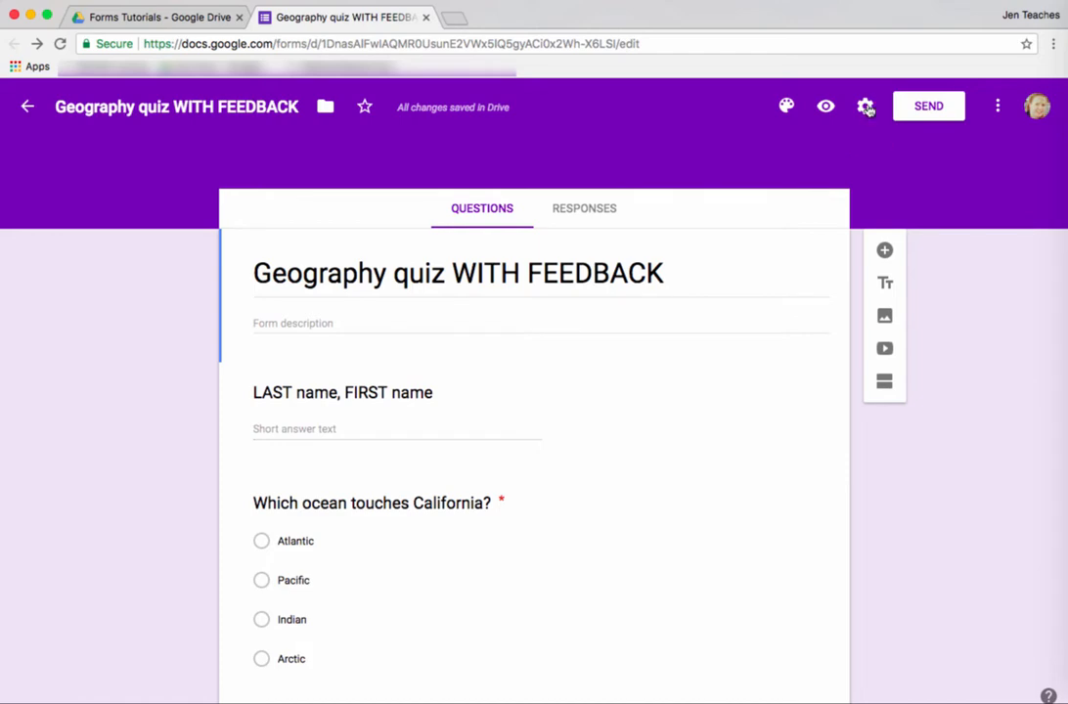
click(864, 106)
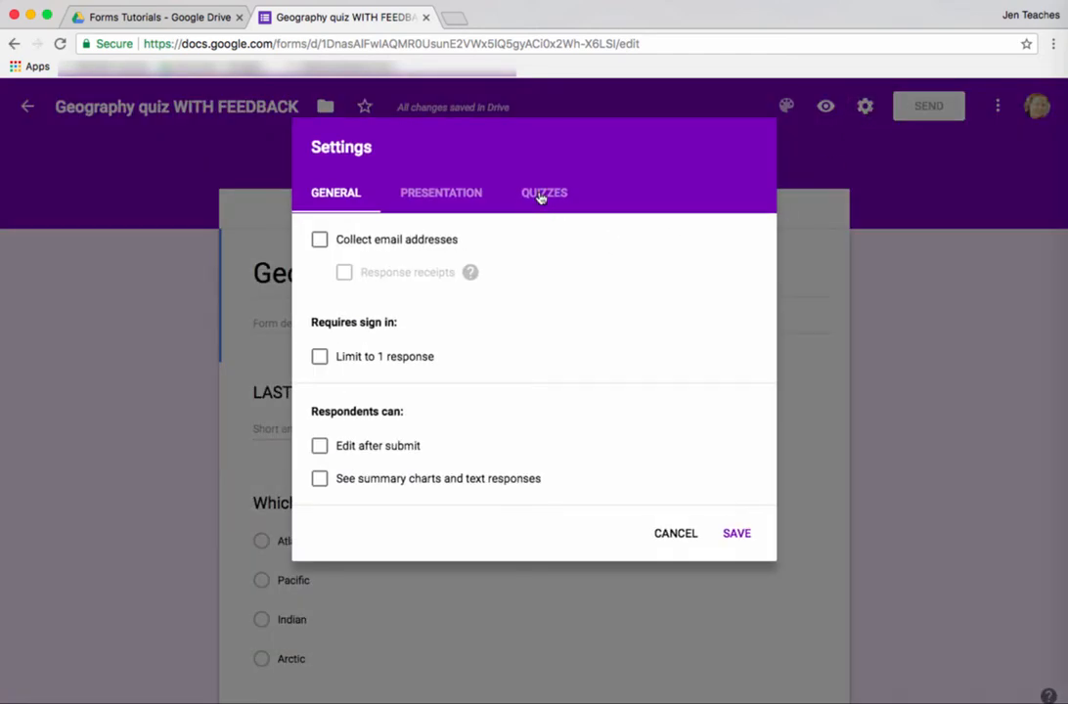
click(544, 193)
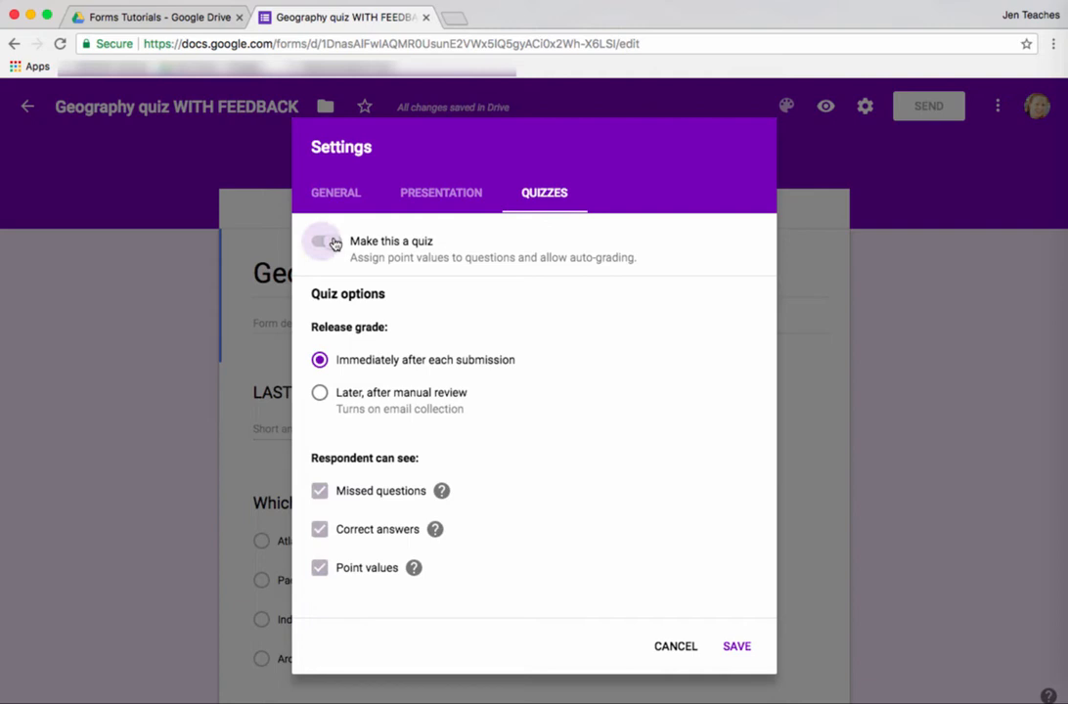
click(324, 242)
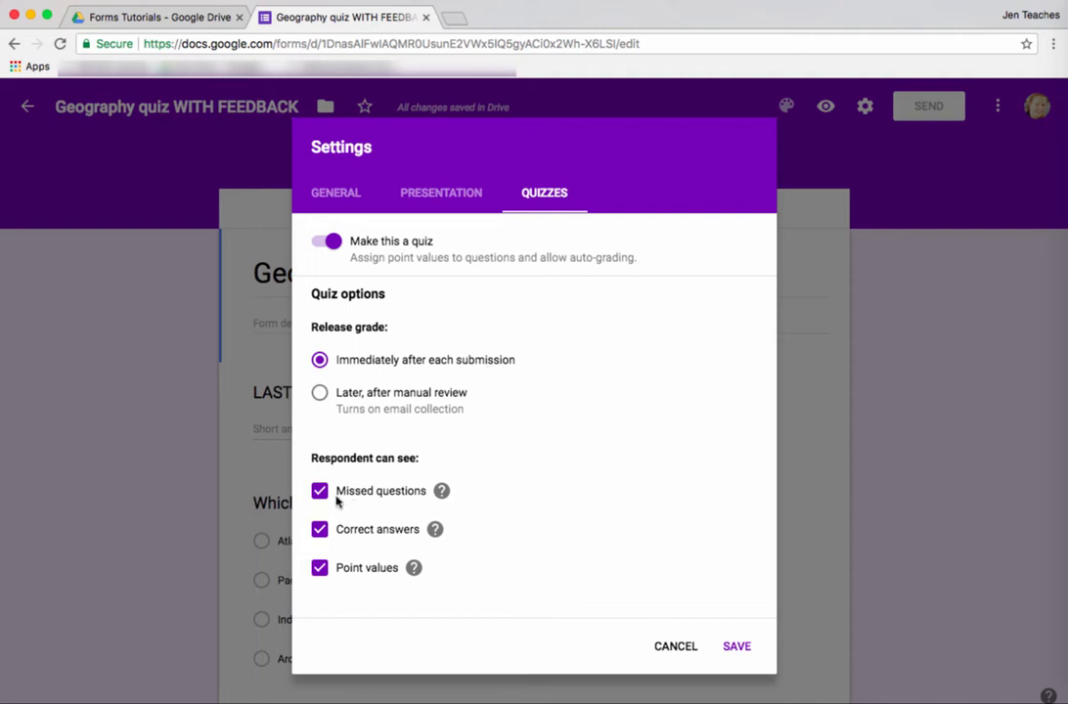
mouse_move(367, 577)
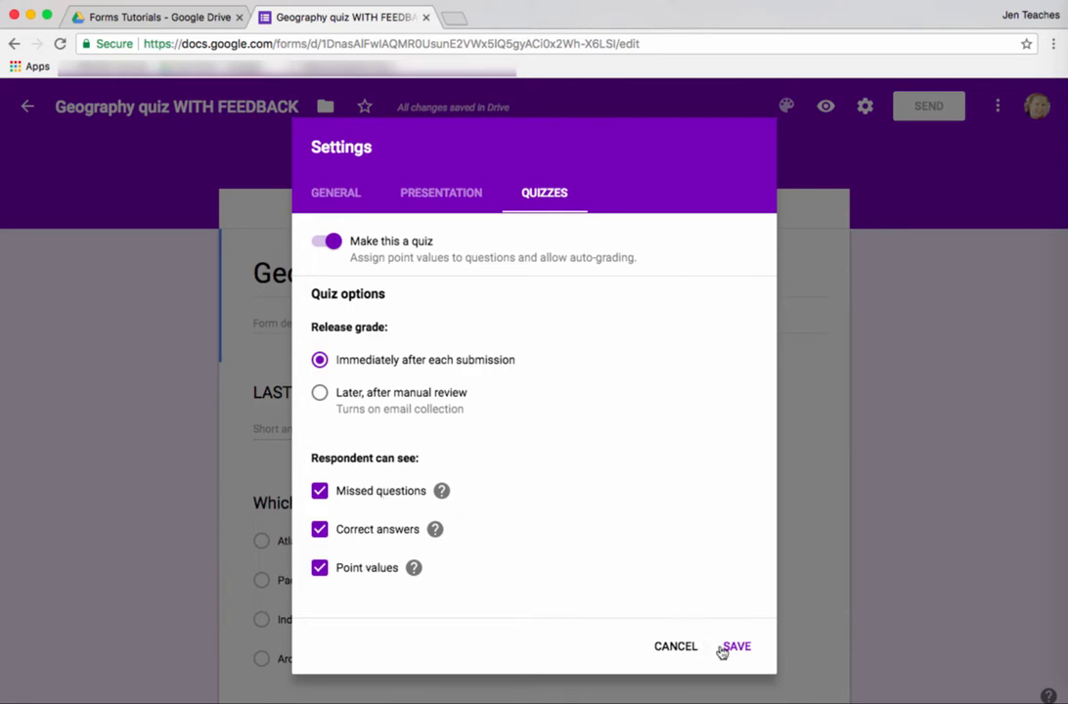
click(736, 647)
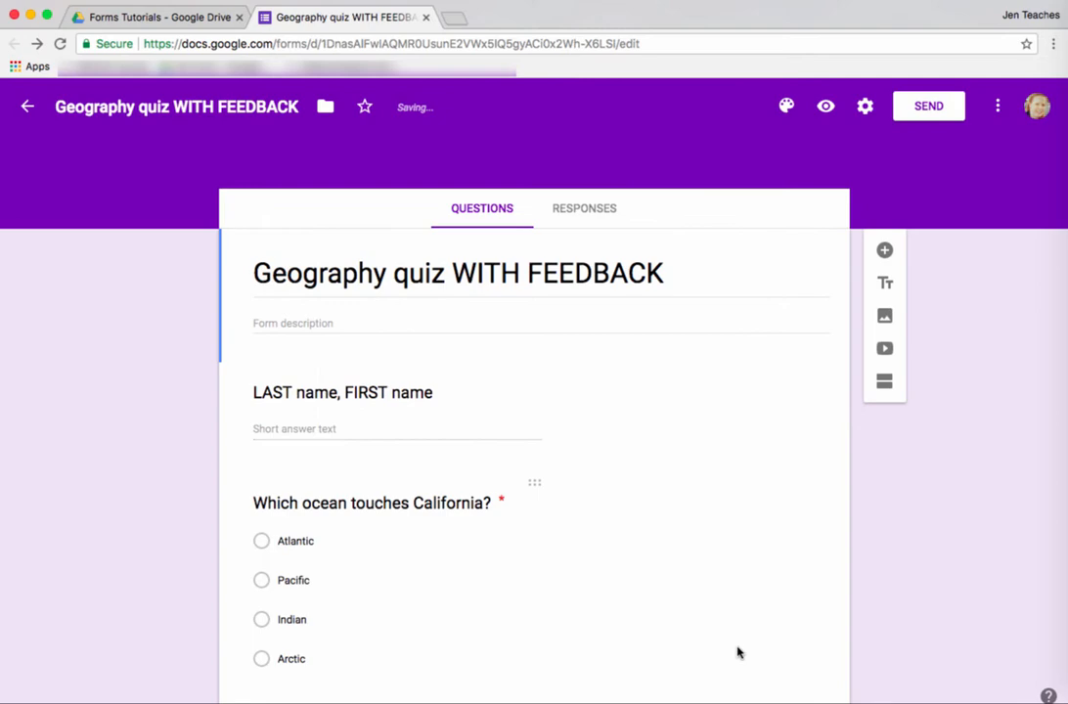
Step: Mark Pacific as correct for the California ocean question and start its answer feedback
scroll(down, 3)
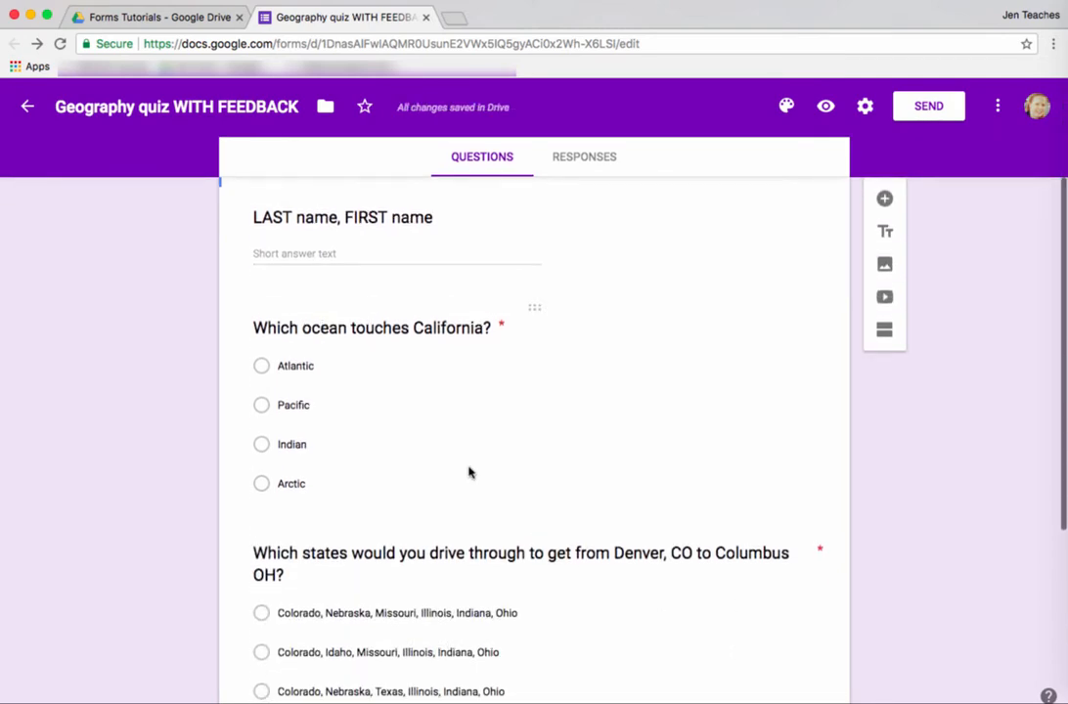
click(294, 405)
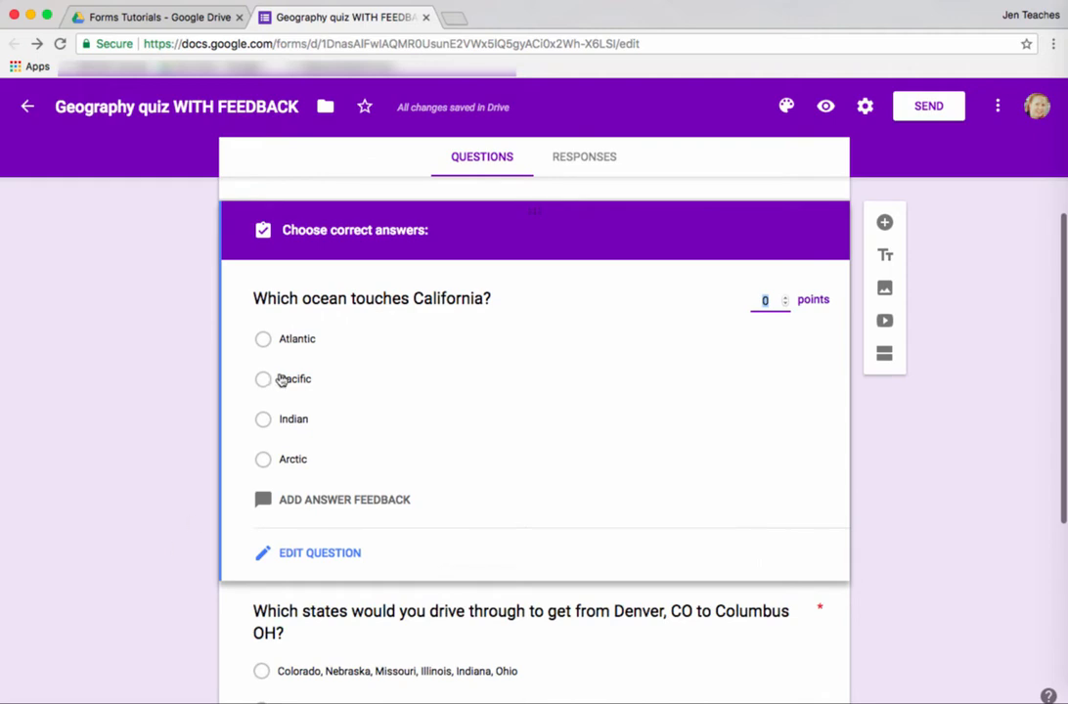
click(262, 379)
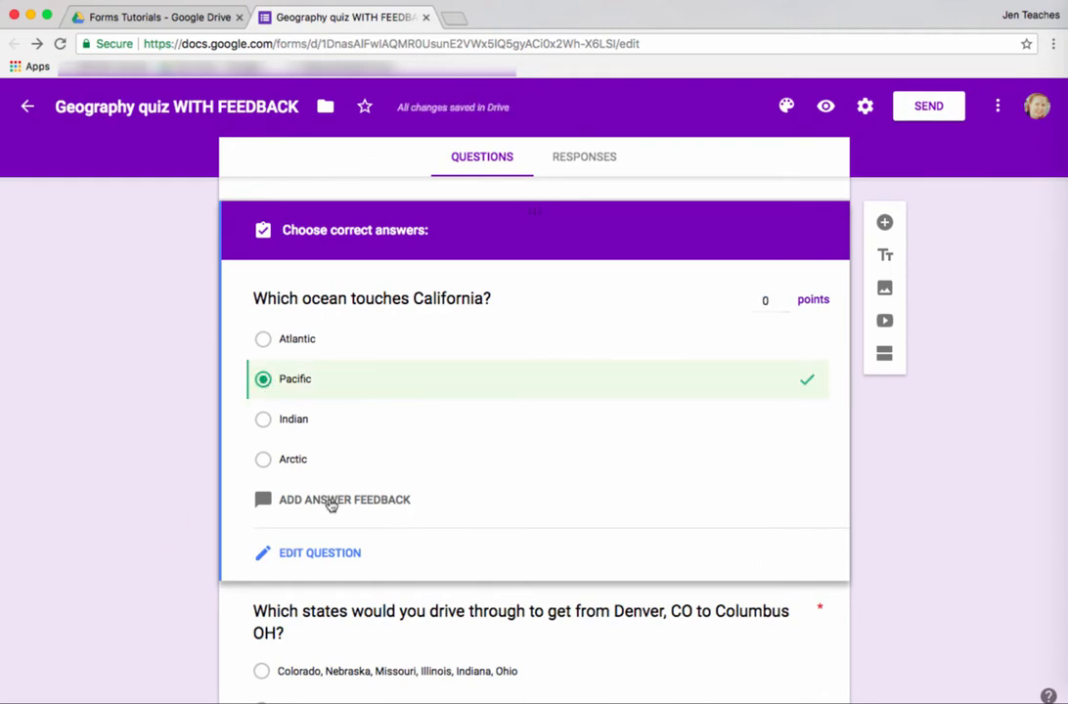
click(344, 500)
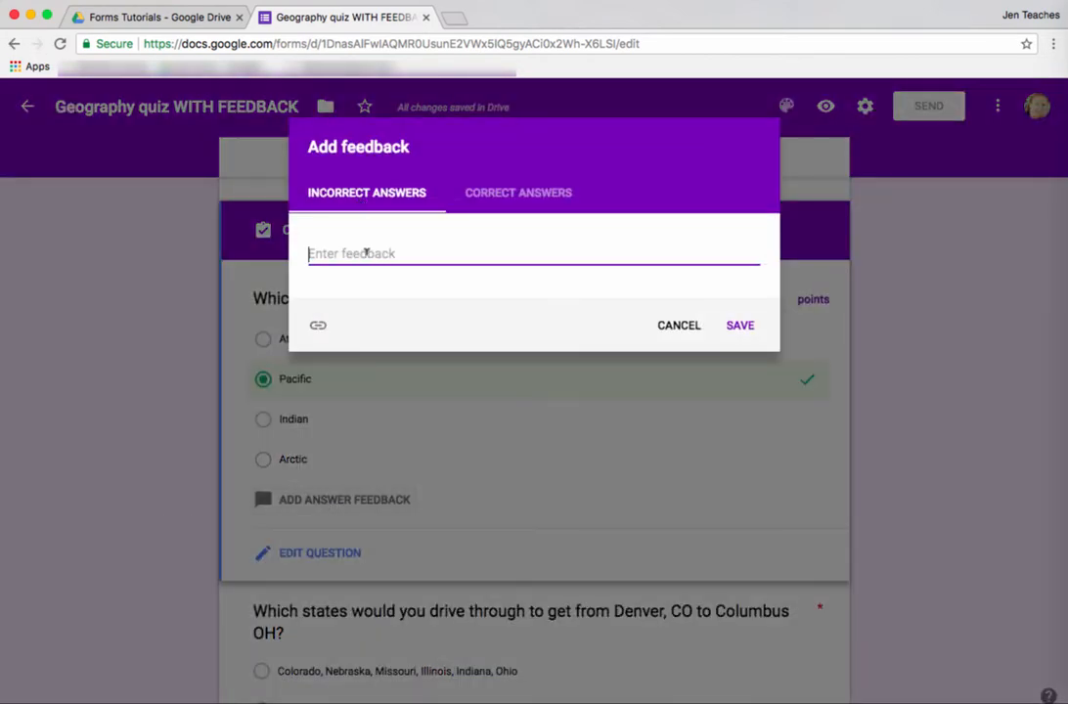
Step: Write incorrect-answer feedback telling students to look closely at California on a map
text(H)
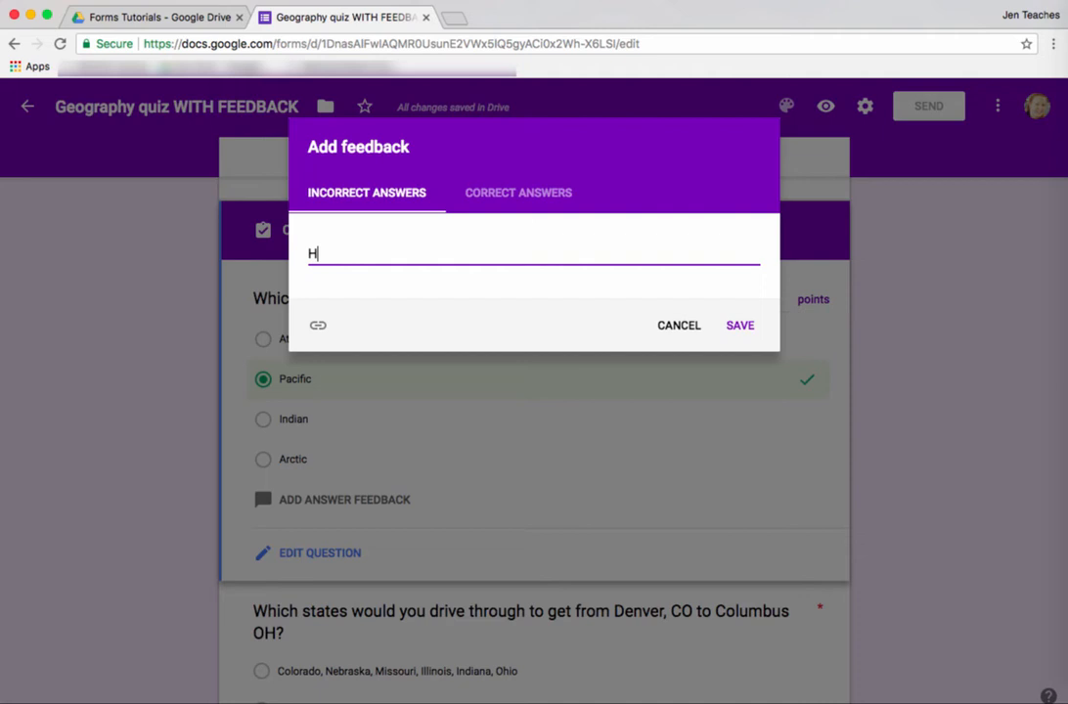
text(mm, I think you should go find)
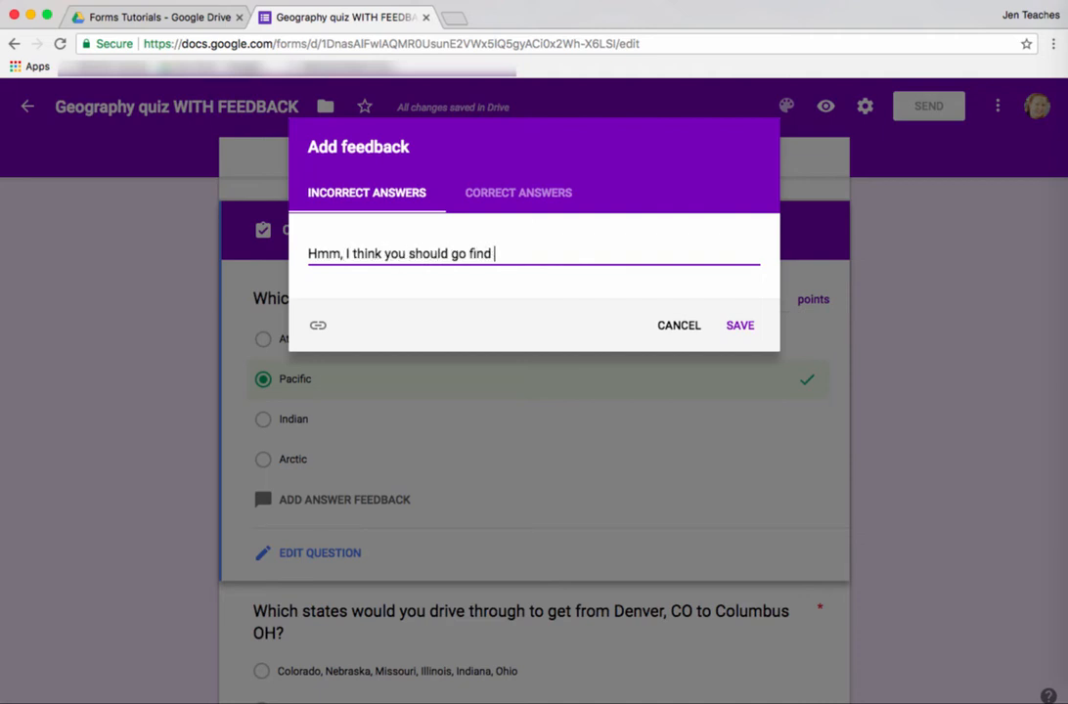
text(California on a)
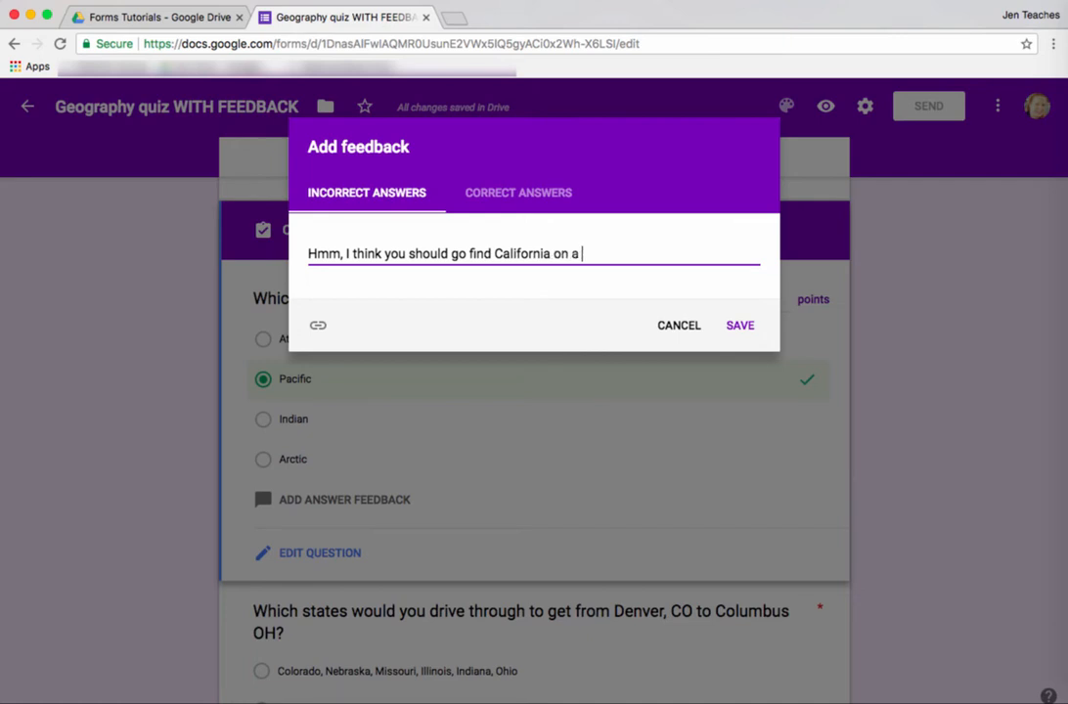
text(map and look closely)
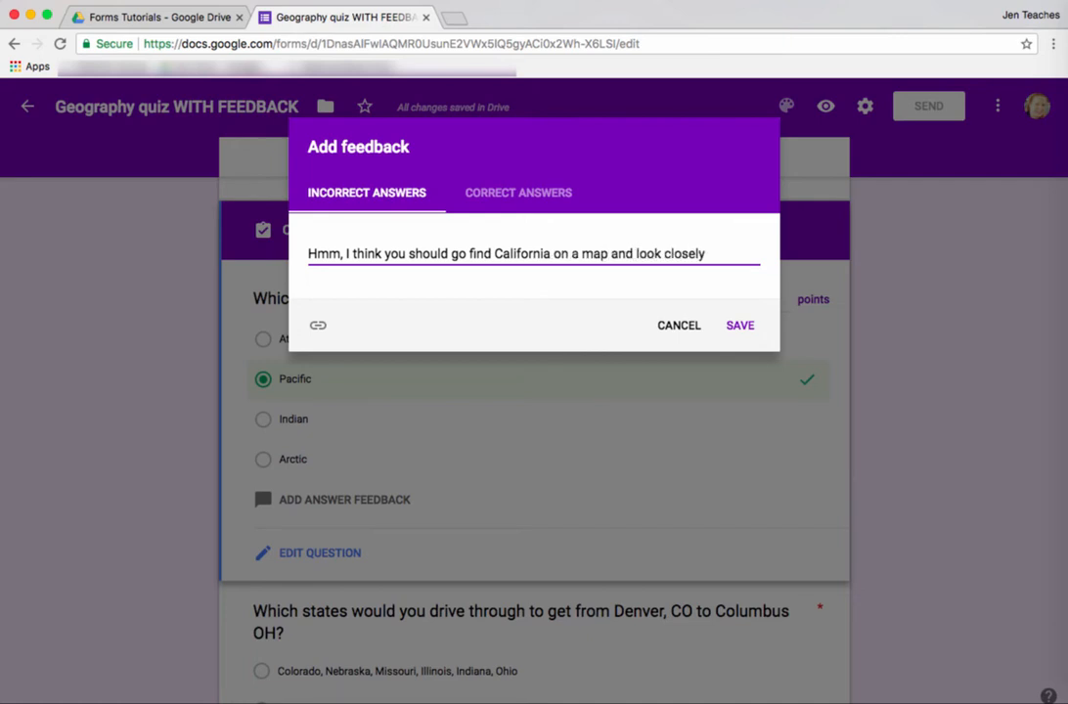
Step: Add correct-answer feedback 'Great, you know about the Pacific Ocean.' and save both messages
click(519, 193)
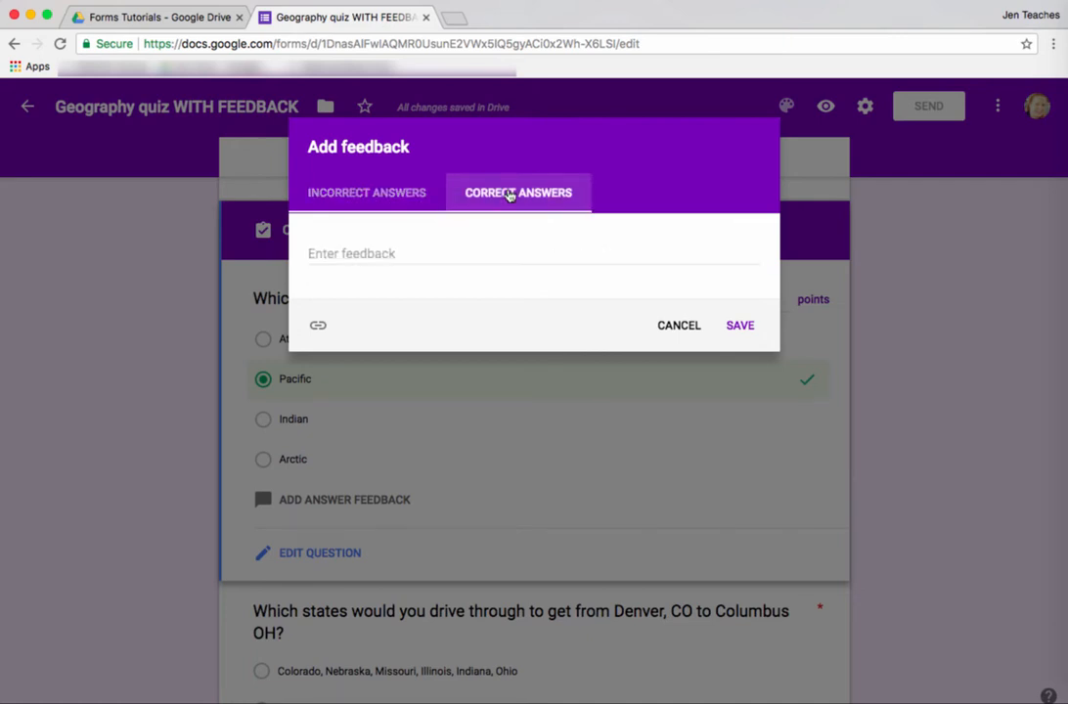
text(G)
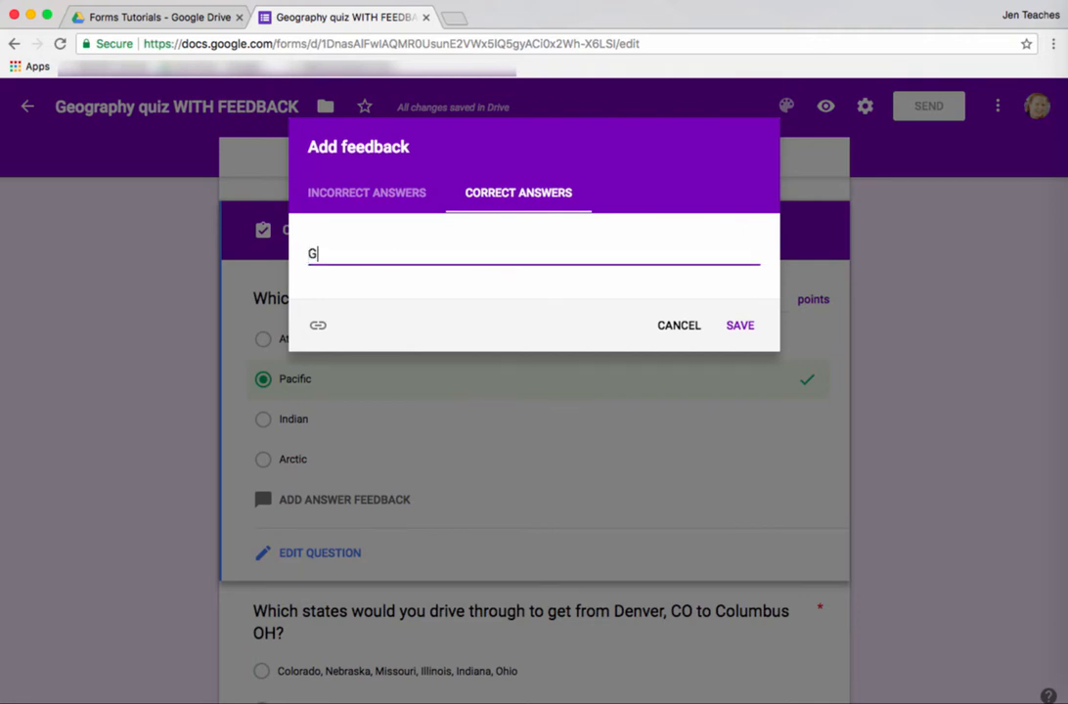
text(reat, you)
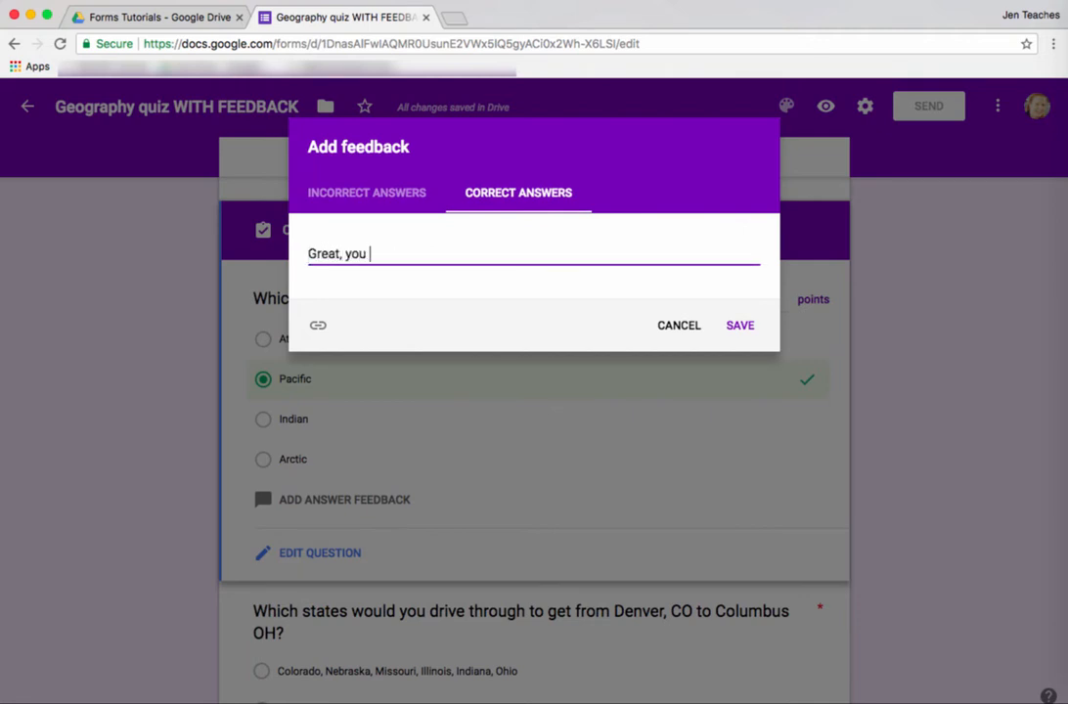
text(know about the Pacif)
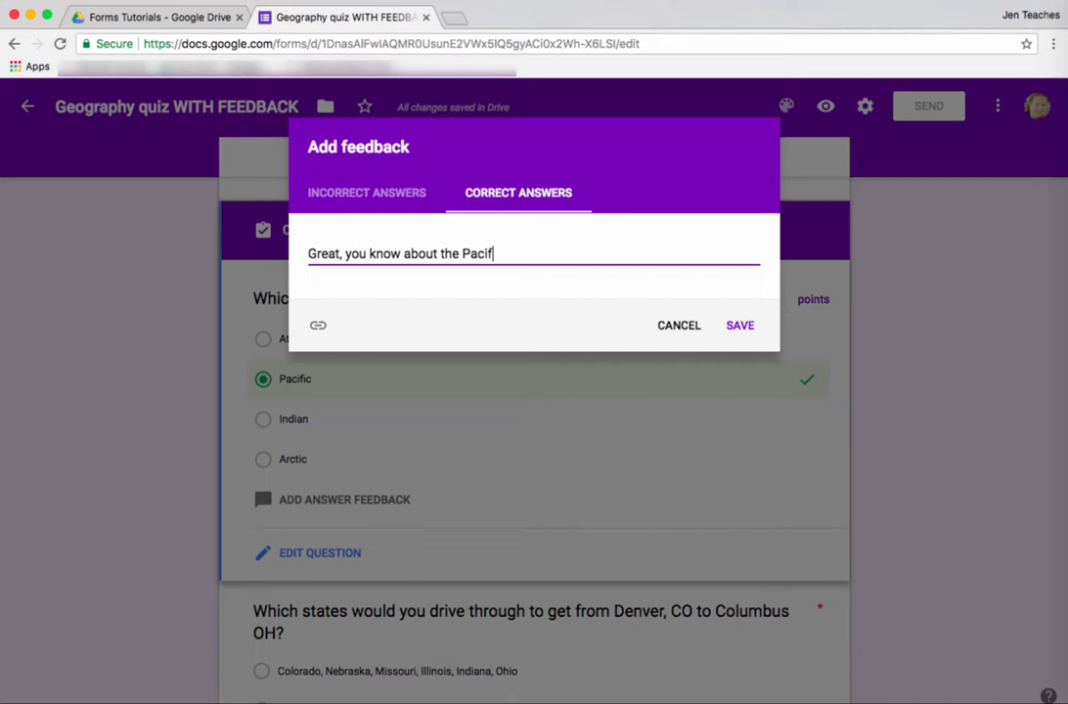
text(ic Ocean.)
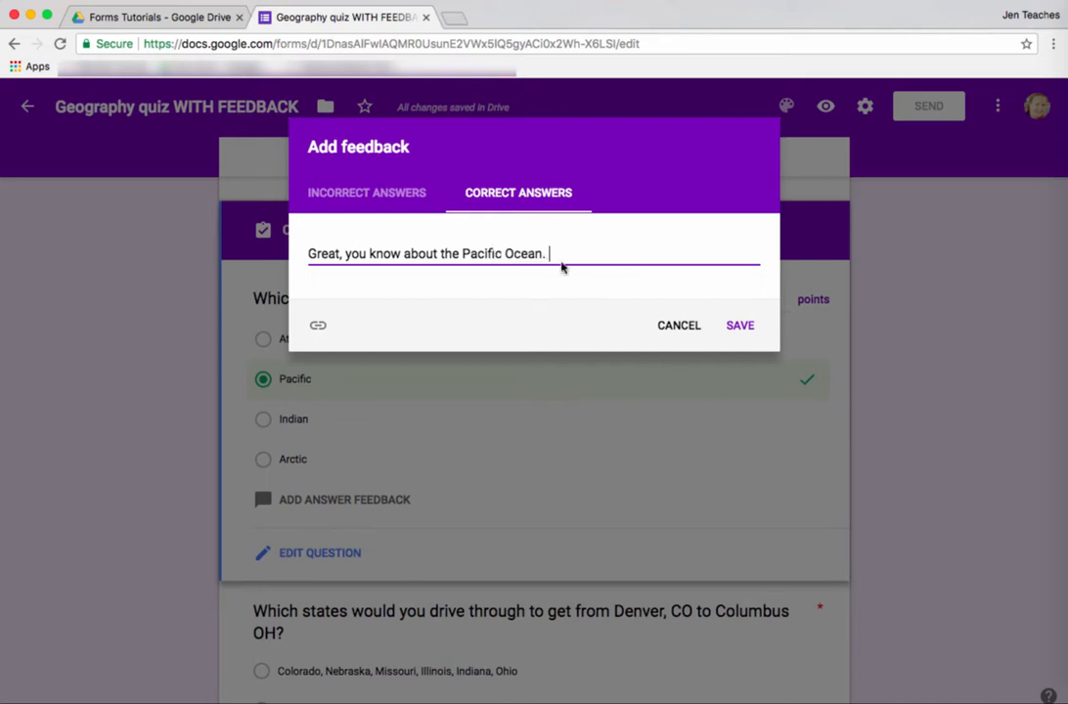
click(739, 325)
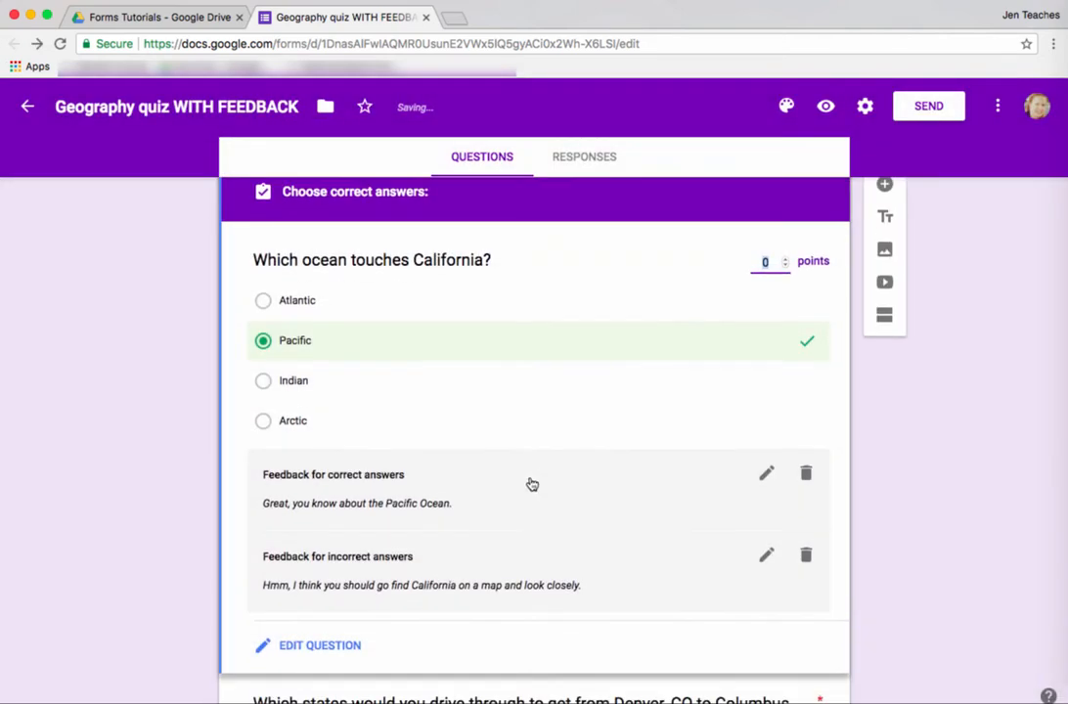
Step: Mark the Colorado, Nebraska, Missouri, Illinois, Indiana, Ohio route correct and begin adding feedback
scroll(down, 3)
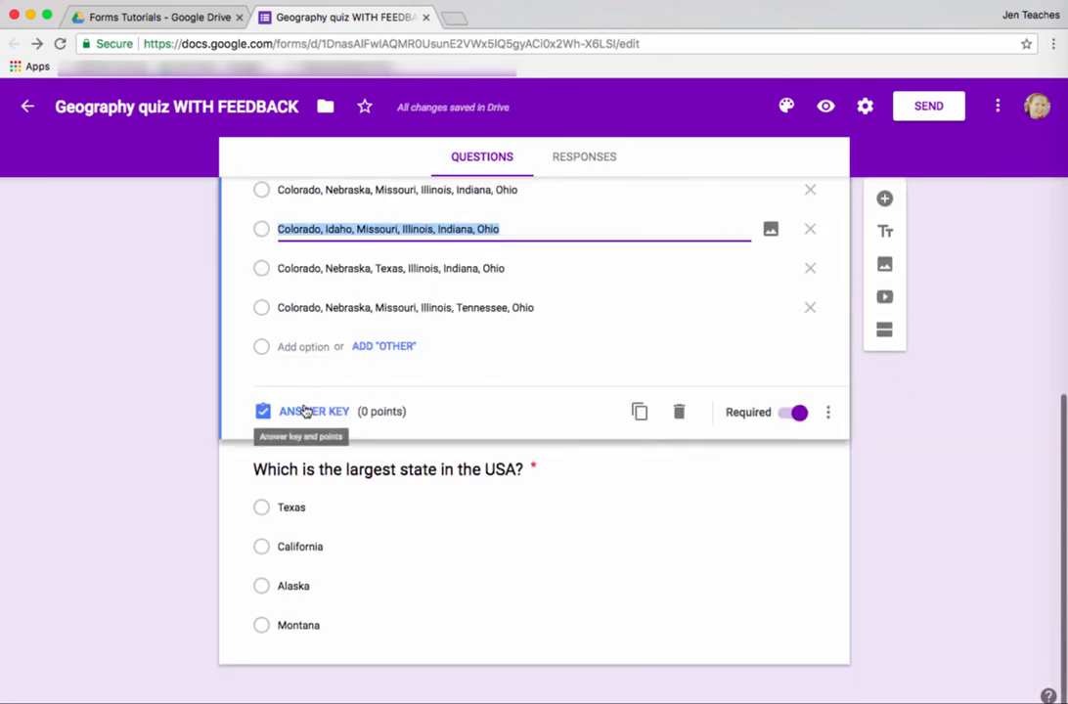
scroll(down, 3)
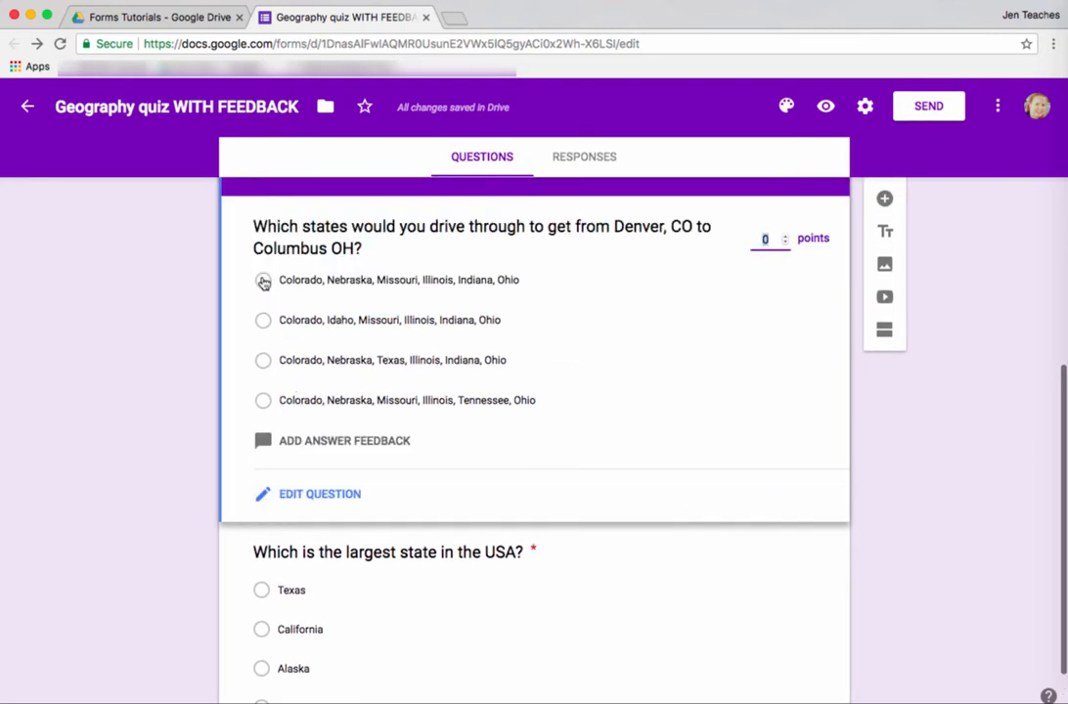
click(264, 280)
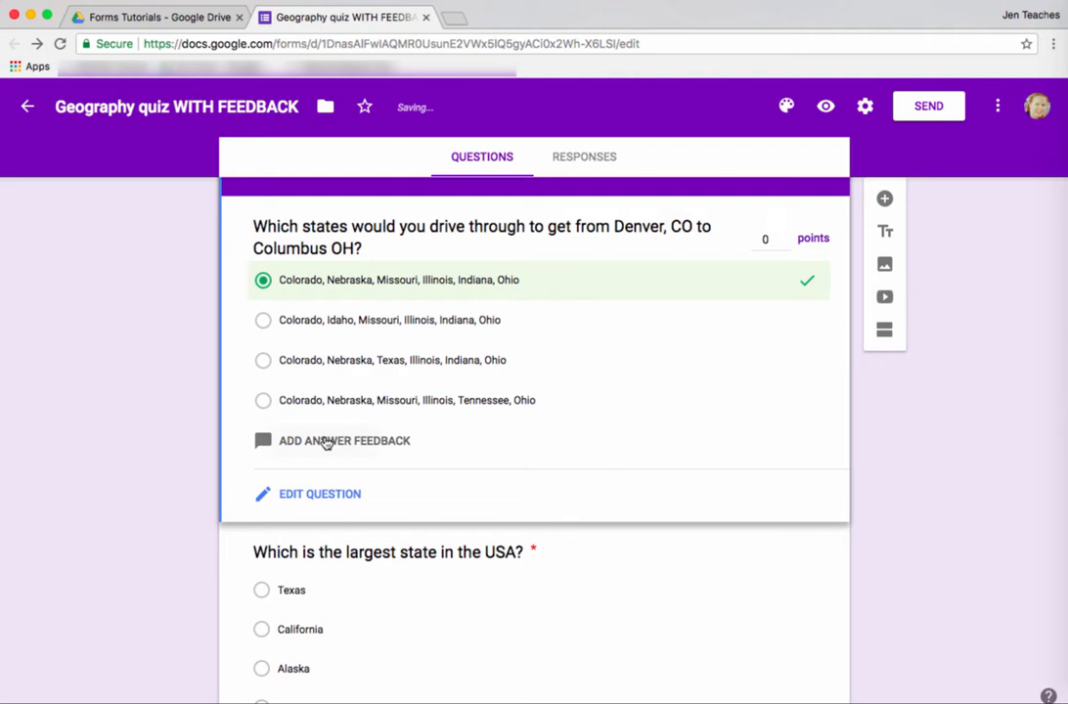
click(332, 441)
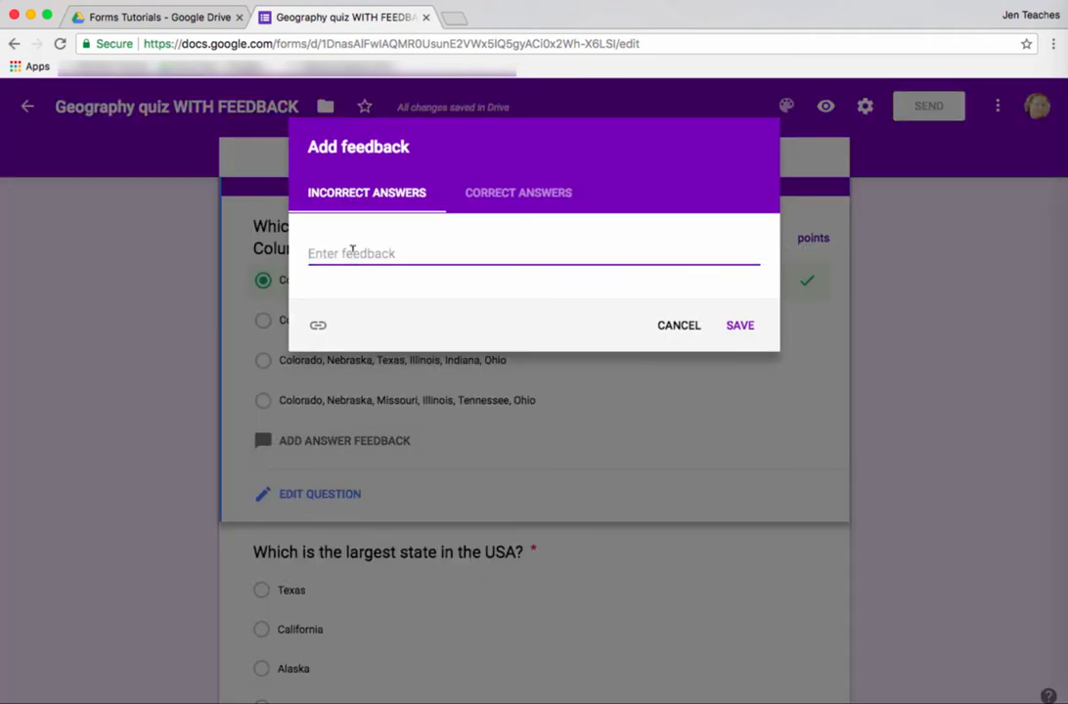
Step: Save route feedback: 'Try looking at the ma…' when wrong, '…know your maps.' when right
text(Try looking at the map closely and pick the most direct route.)
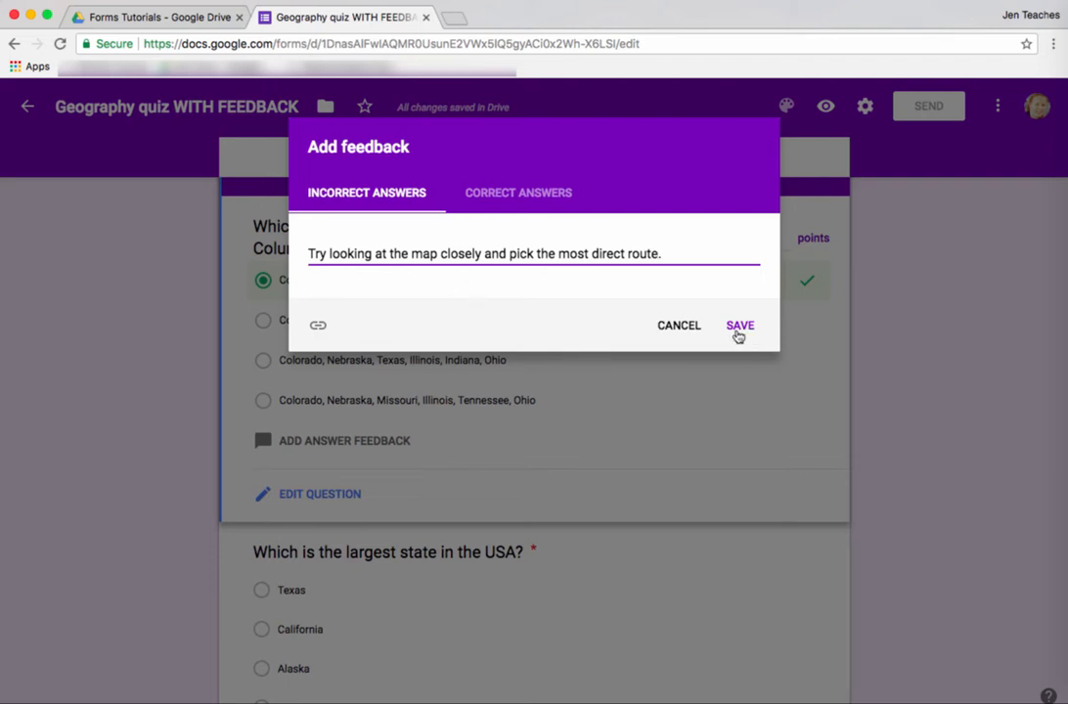
click(517, 192)
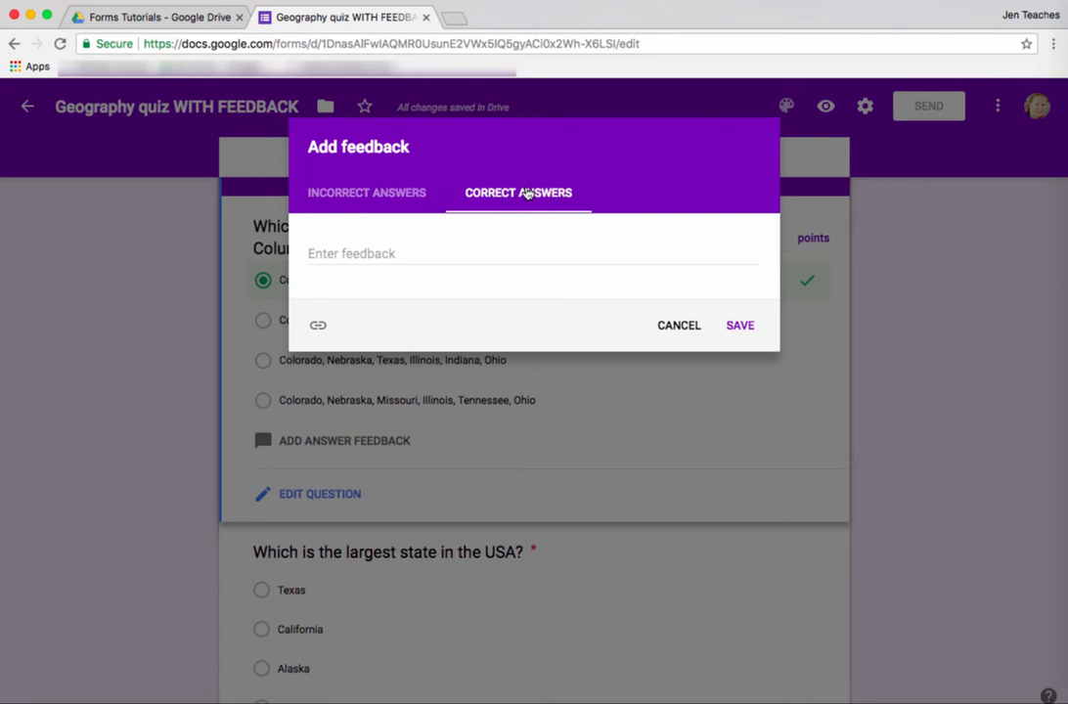
text(Very good, you really)
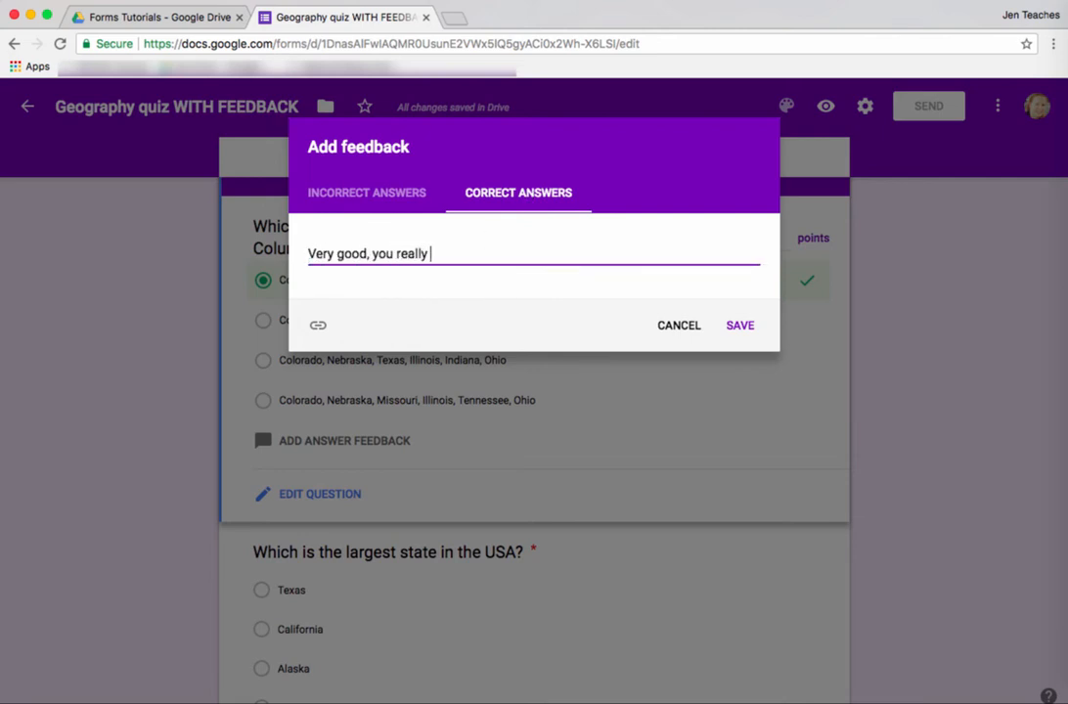
text(know your maps.)
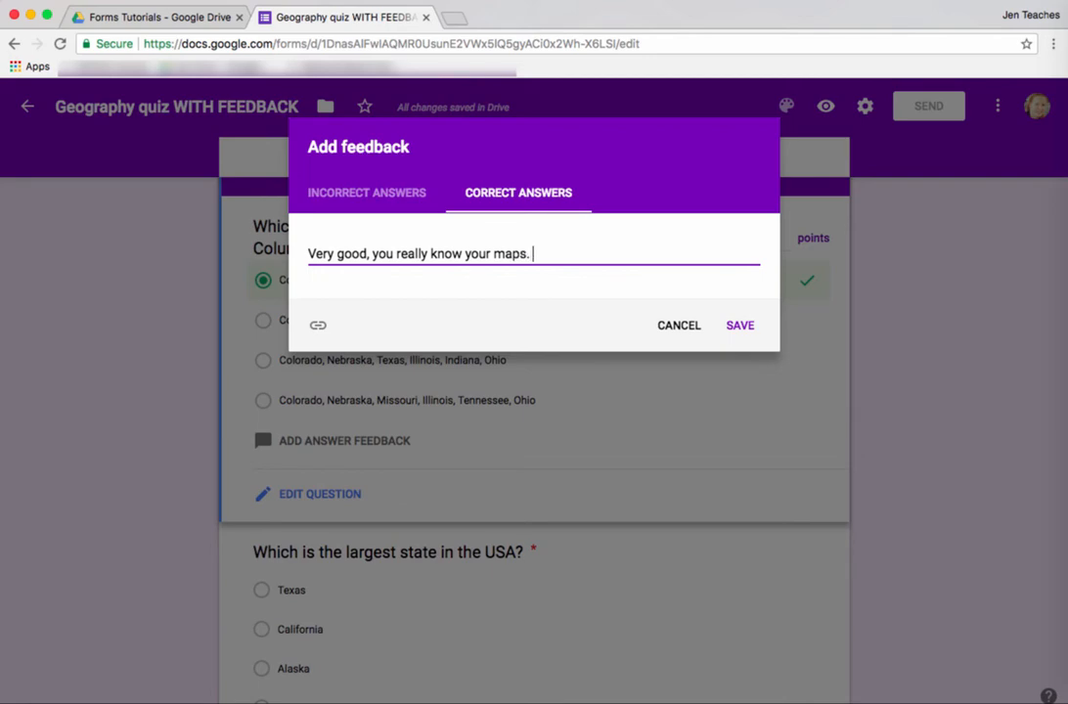
click(739, 325)
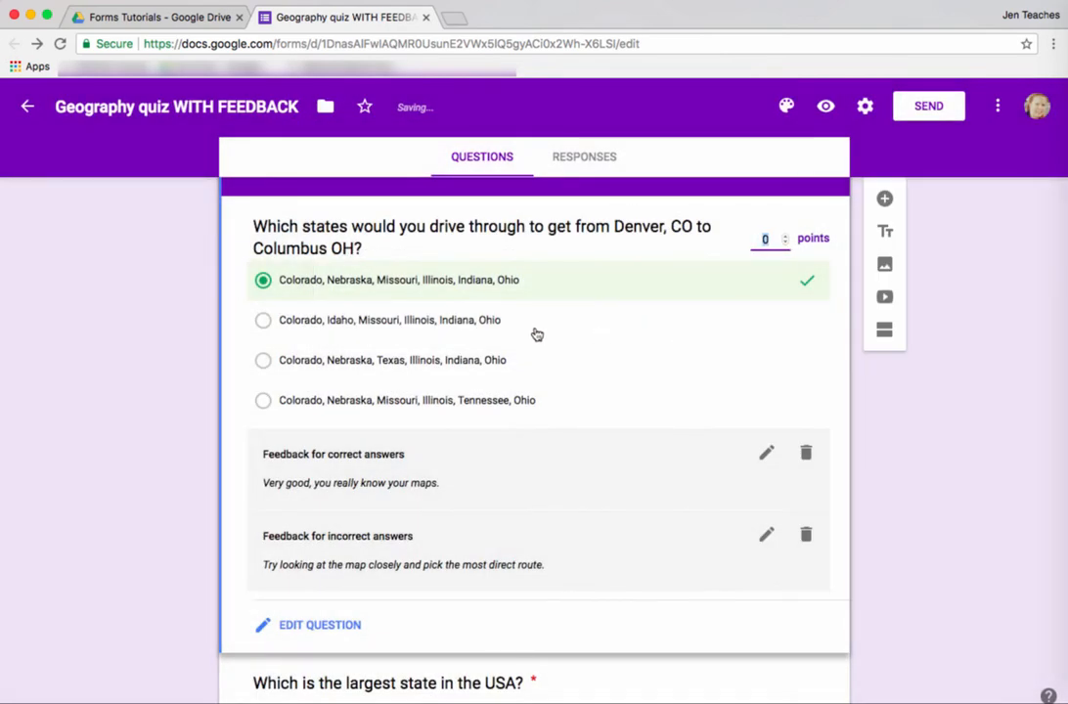
Step: Mark Alaska correct and enter incorrect-answer feedback 'No, another state is larger.'
scroll(down, 3)
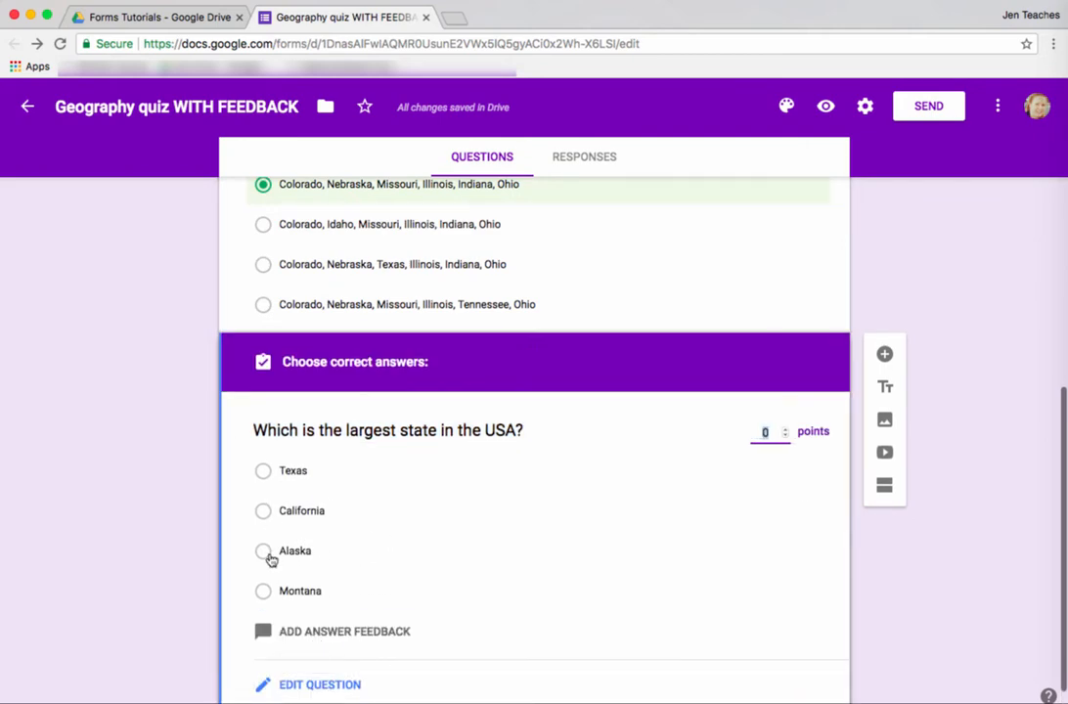
click(263, 551)
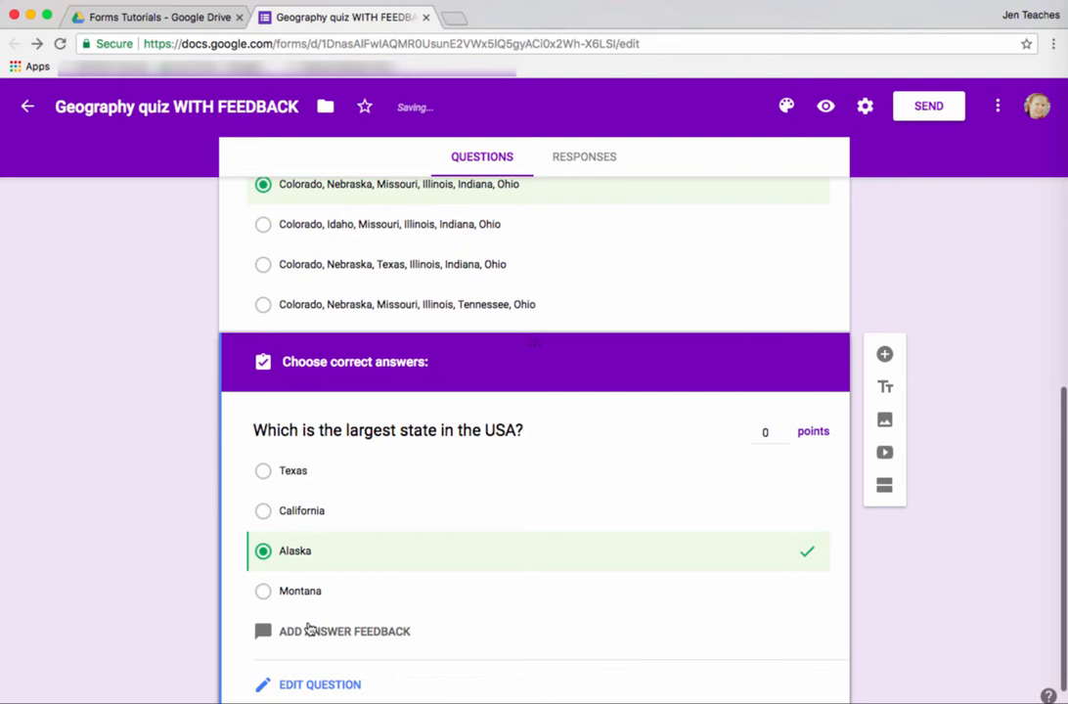
click(344, 631)
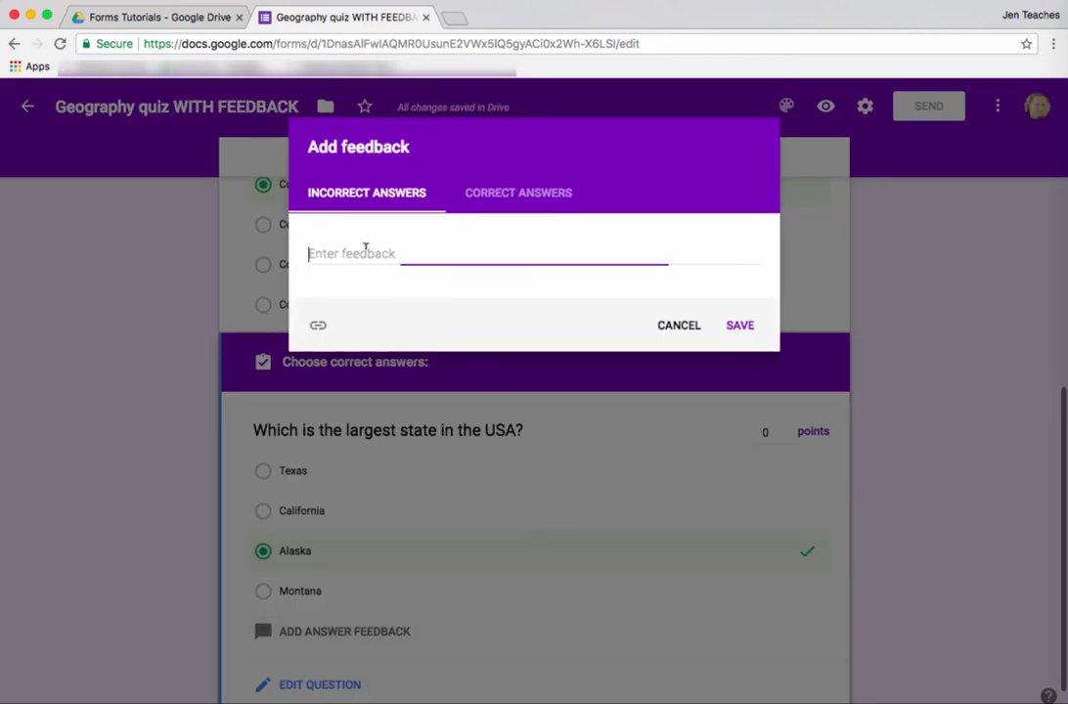
text(No)
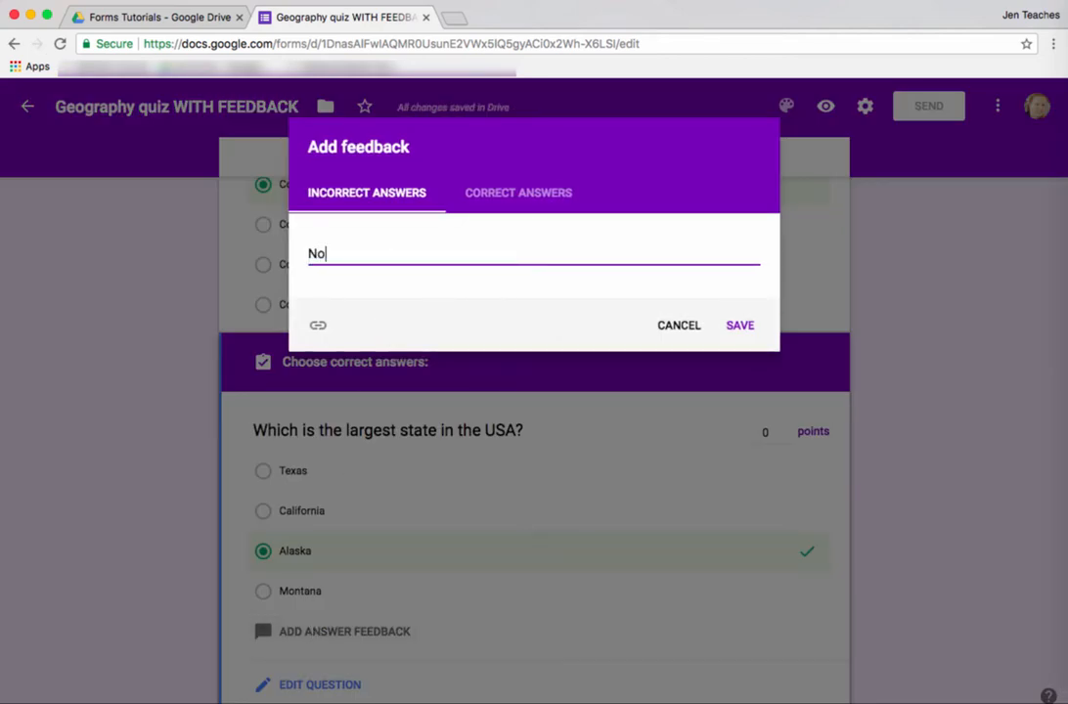
text(, another sta)
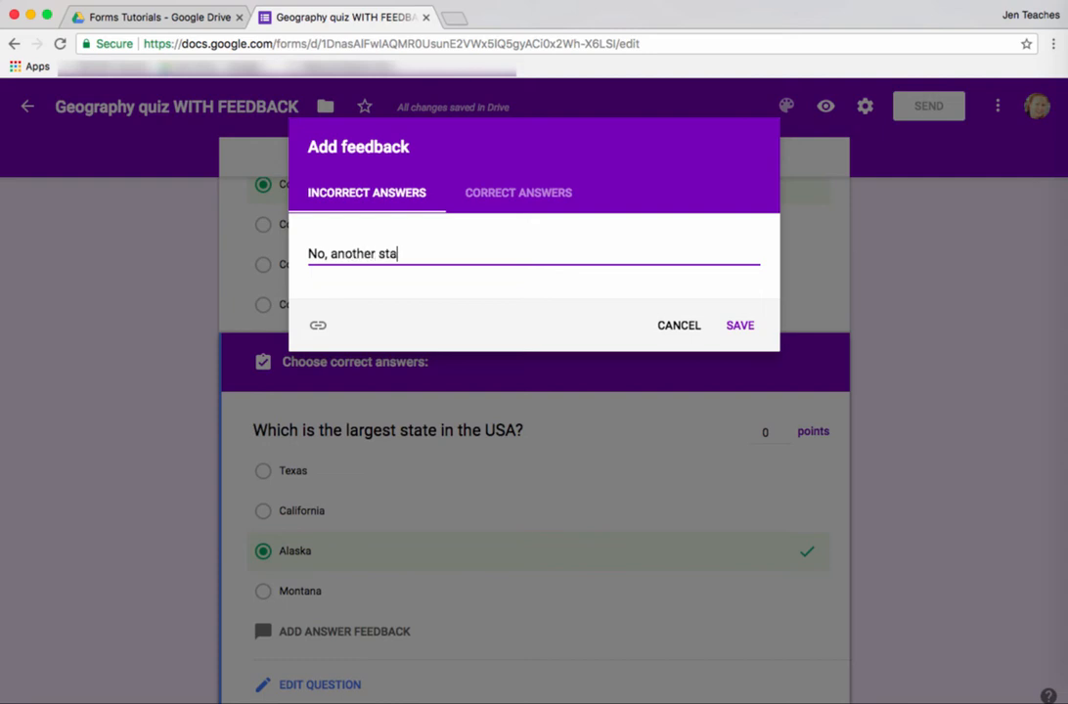
text(te is larger.)
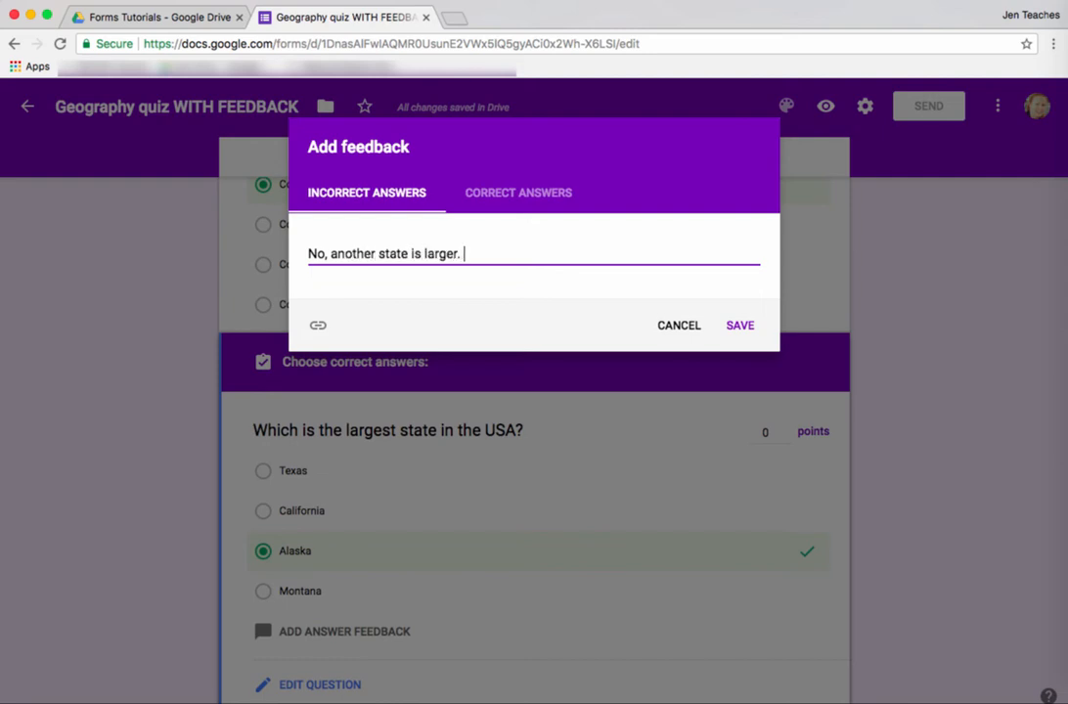
Step: Enter correct-answer feedback confirming 'Yes, you know Alaska is the largest…'
click(518, 192)
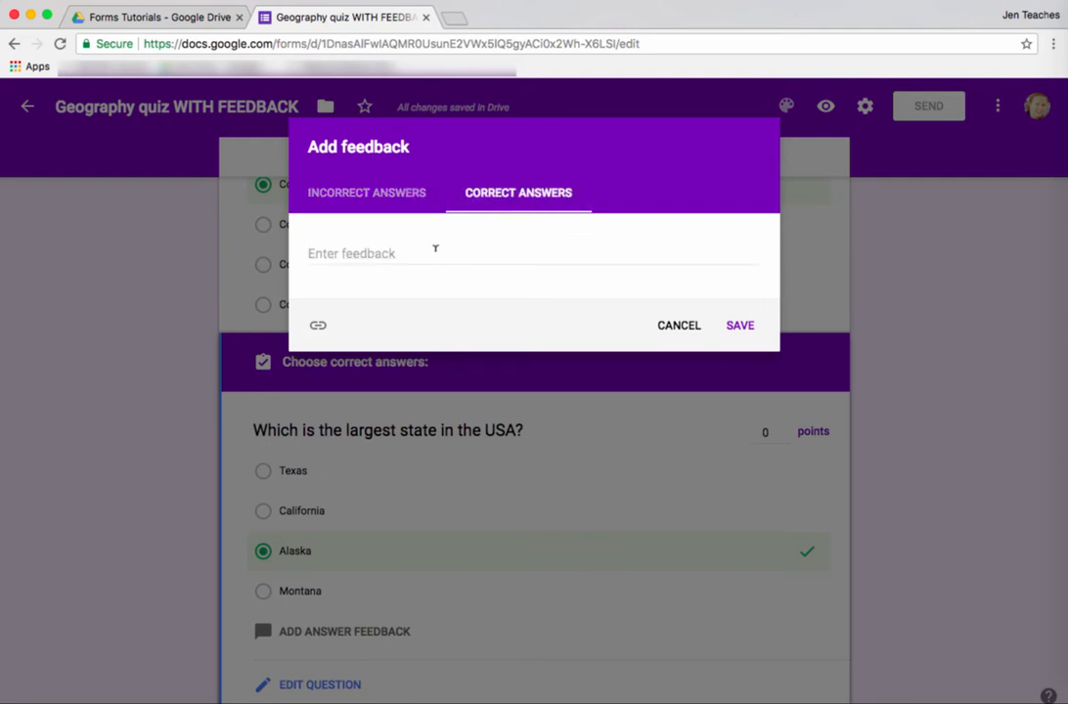
text(Yes,)
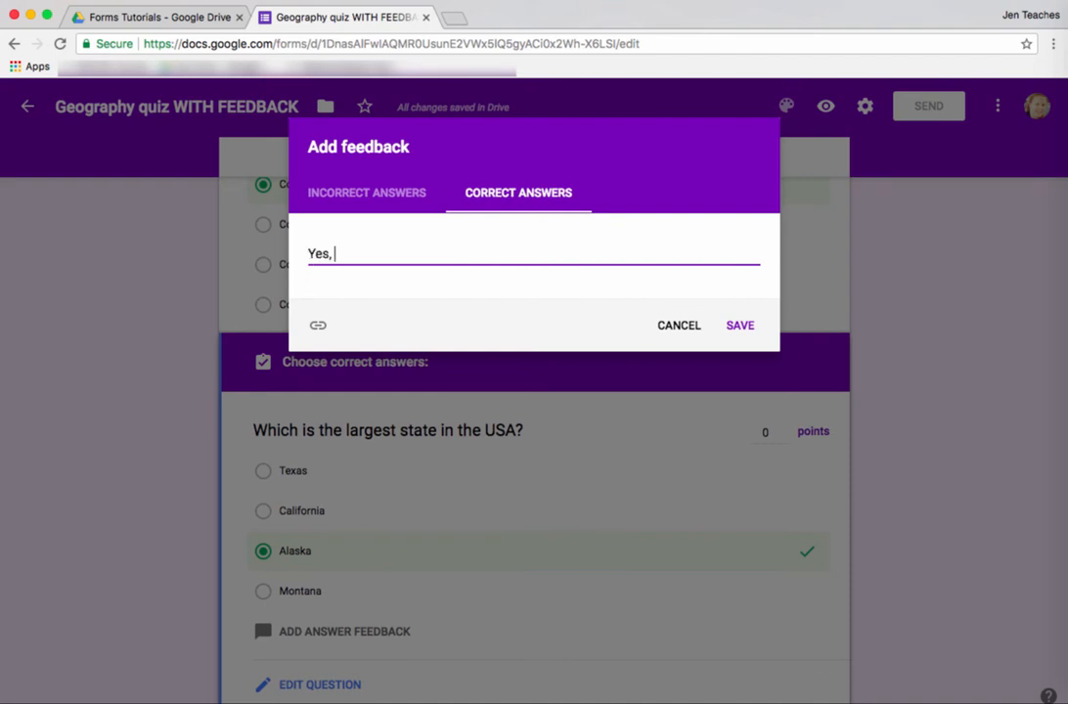
text(you know)
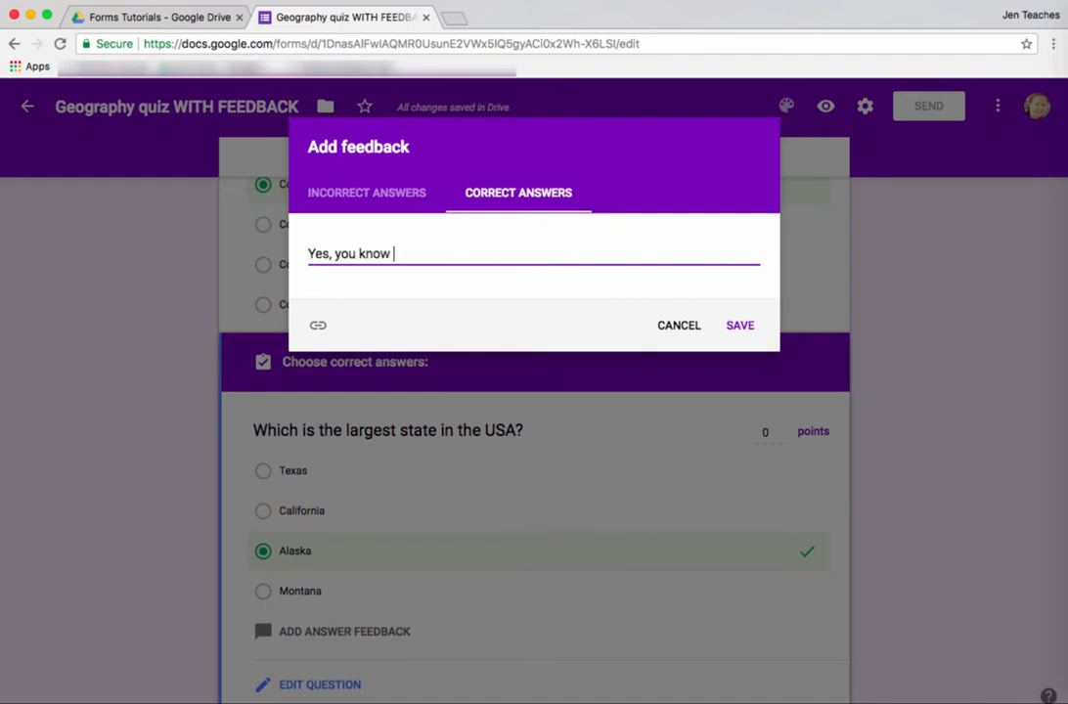
text(Alaska is the largest by land area.)
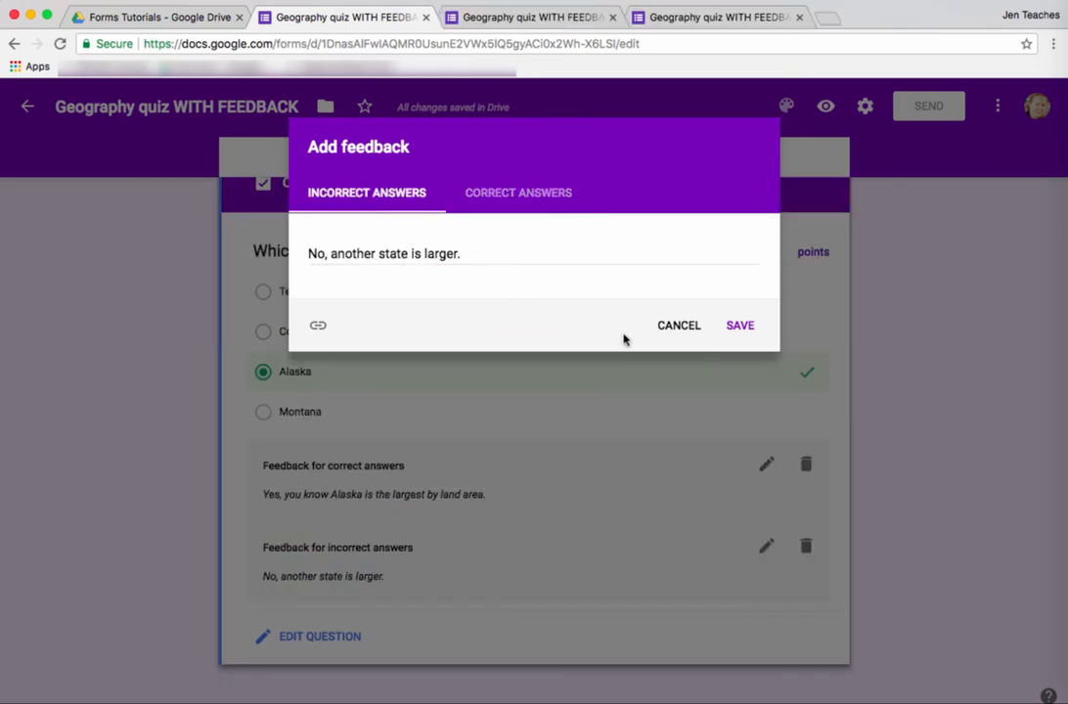
mouse_move(498, 296)
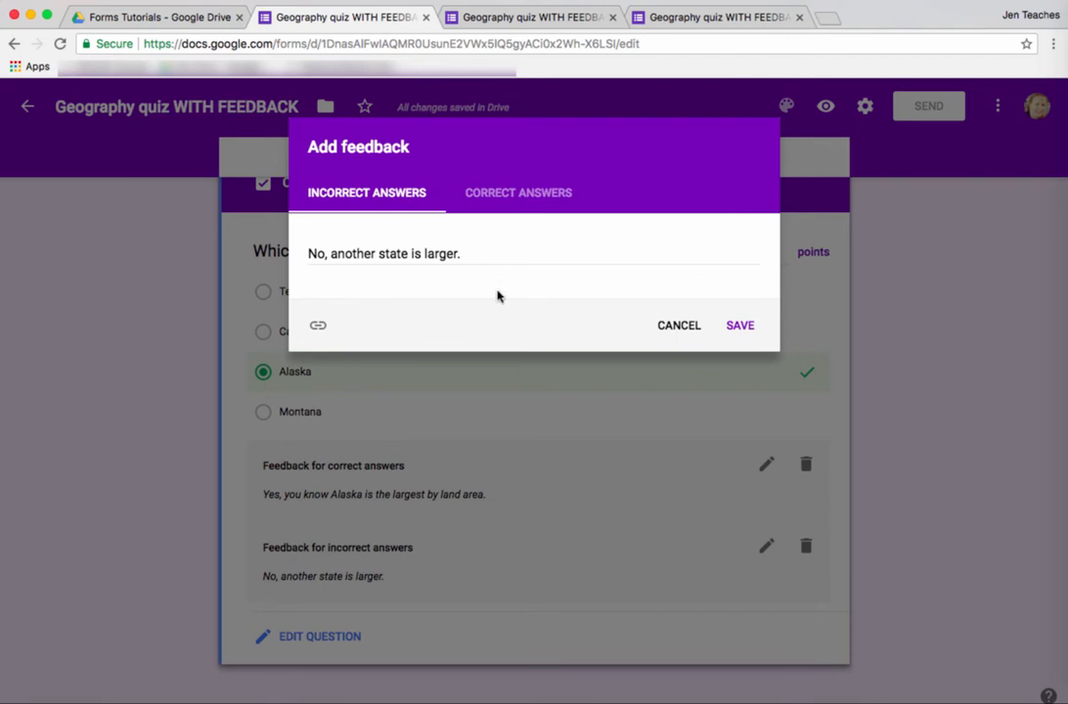
Step: Add a 'See a list.' link to Wikipedia's U.S. states by area list and save
click(317, 326)
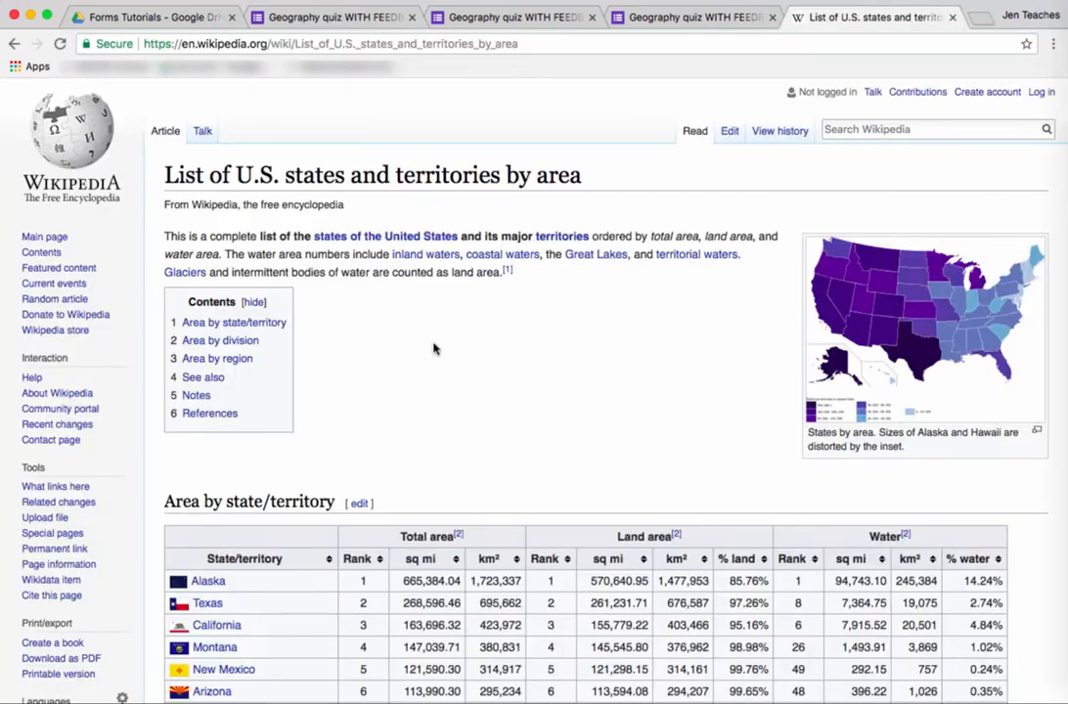
scroll(down, 3)
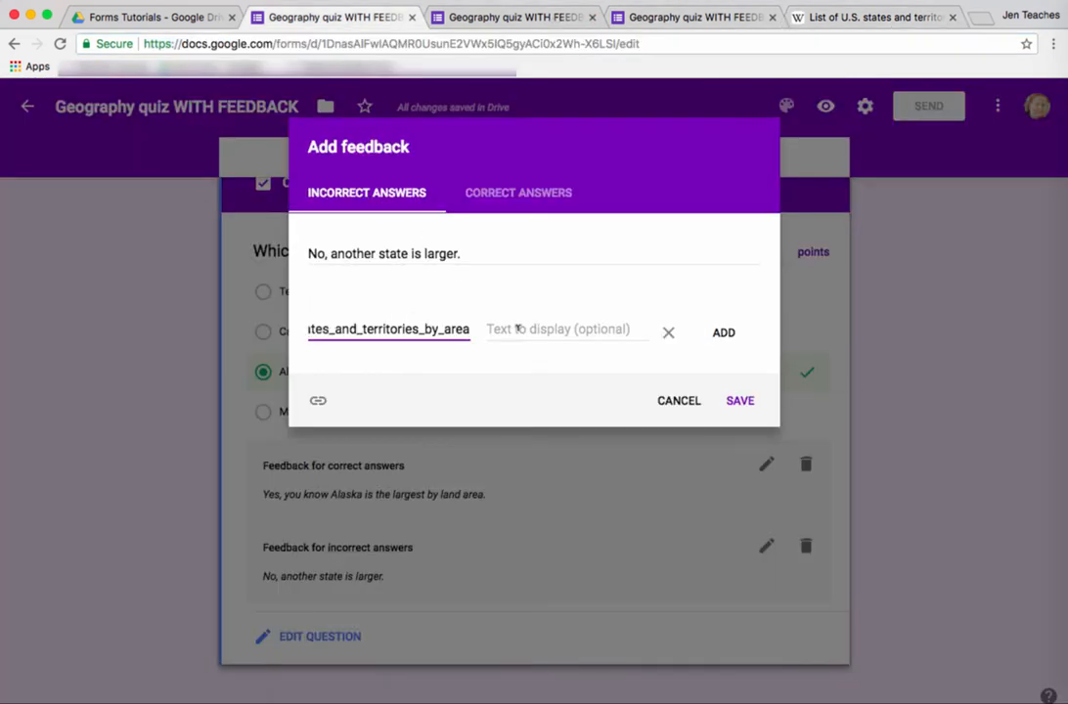
text(See a list.)
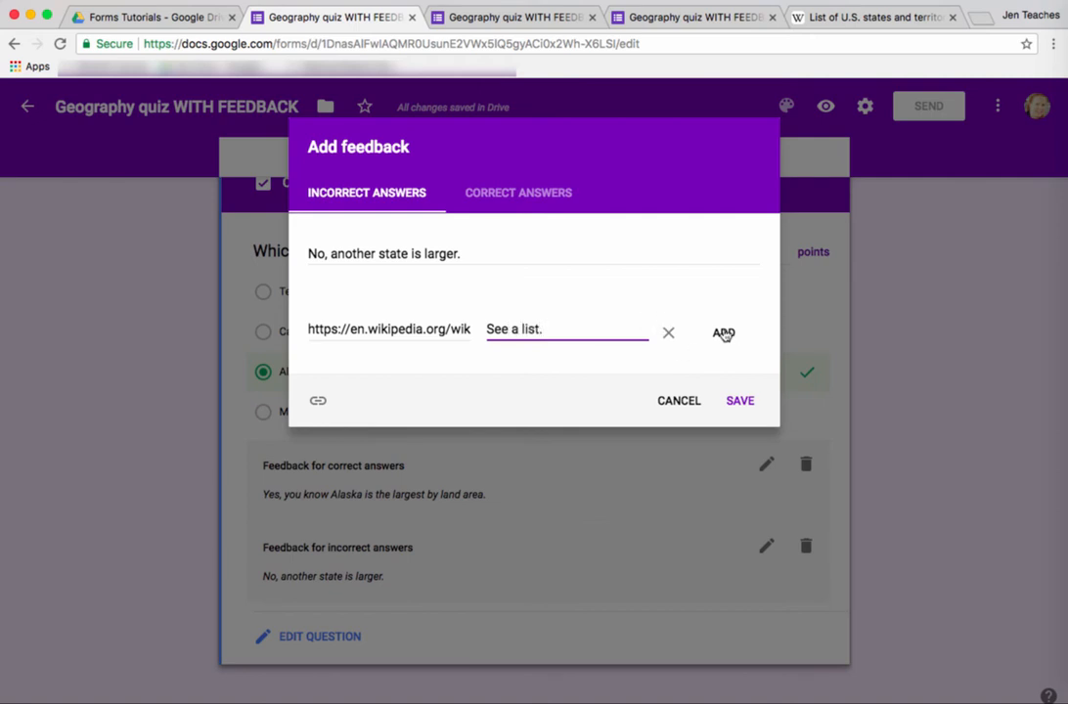
click(739, 400)
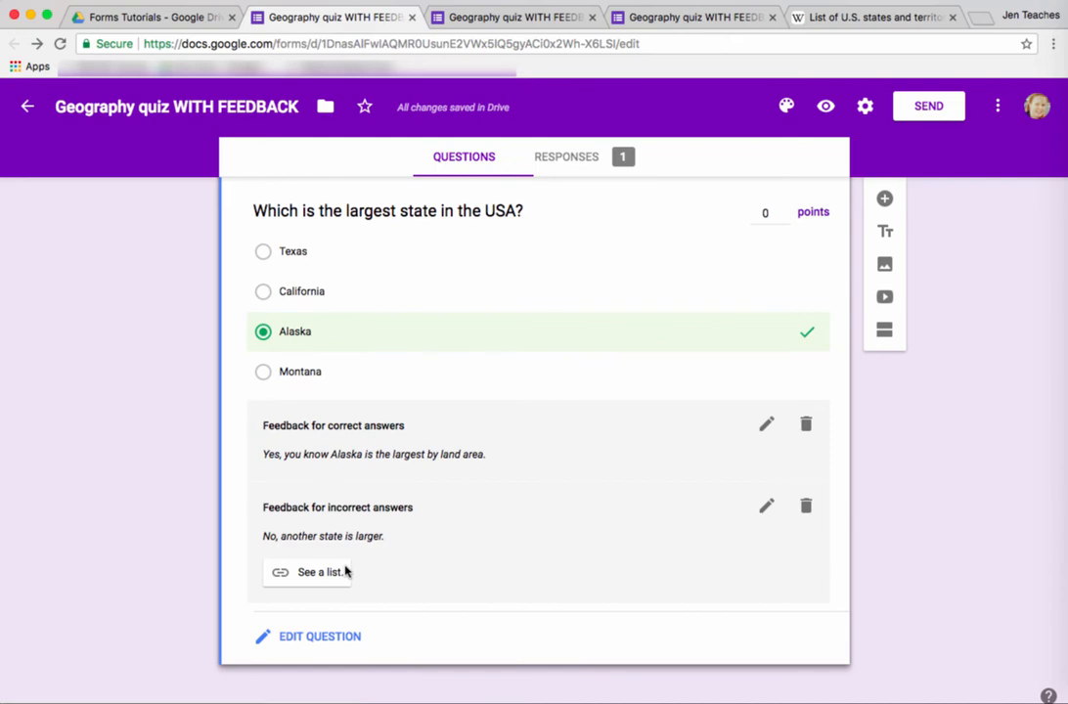
mouse_move(467, 369)
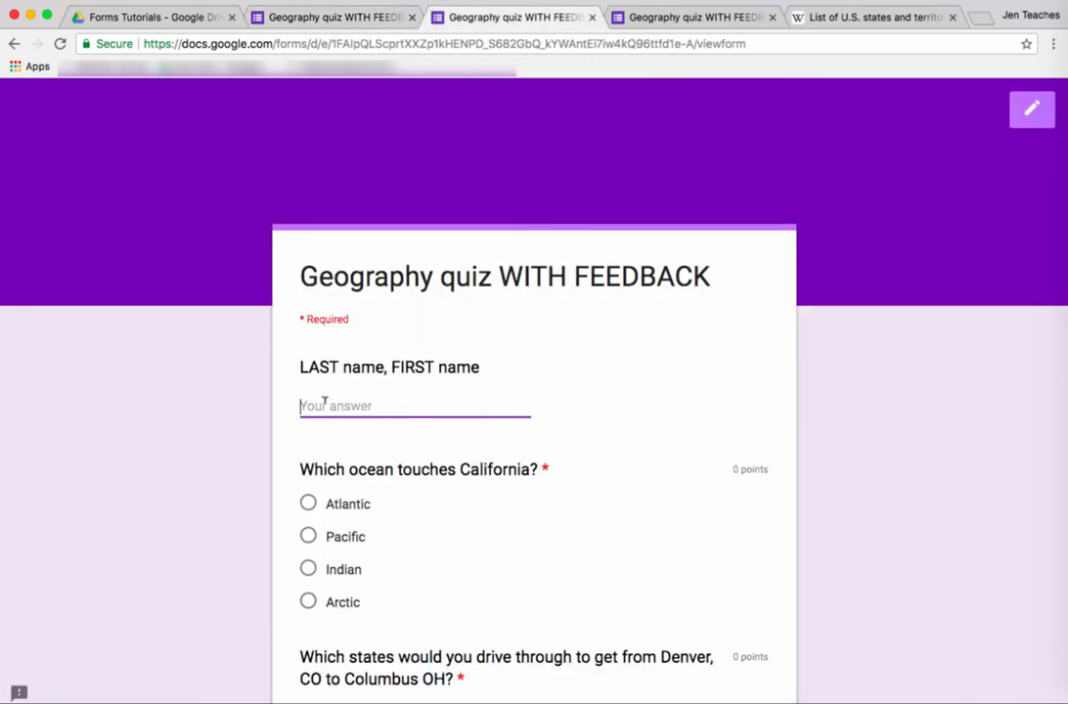
Step: Submit a test response with a name, the Colorado–Nebraska–Missouri route, and California
text(Name)
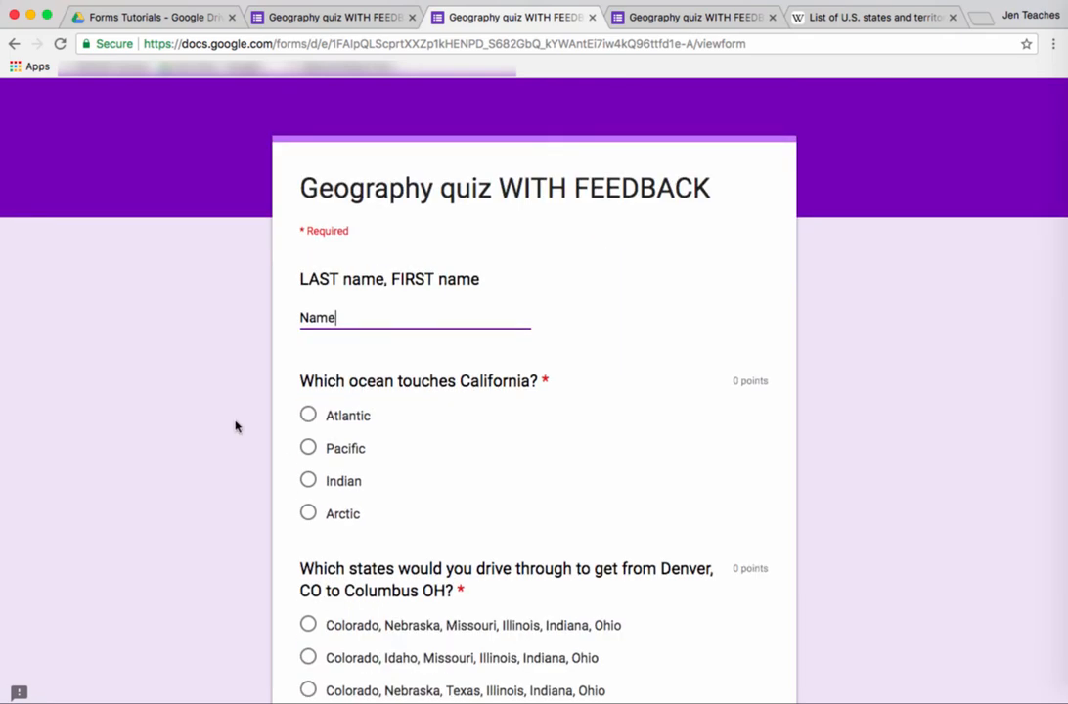
scroll(down, 3)
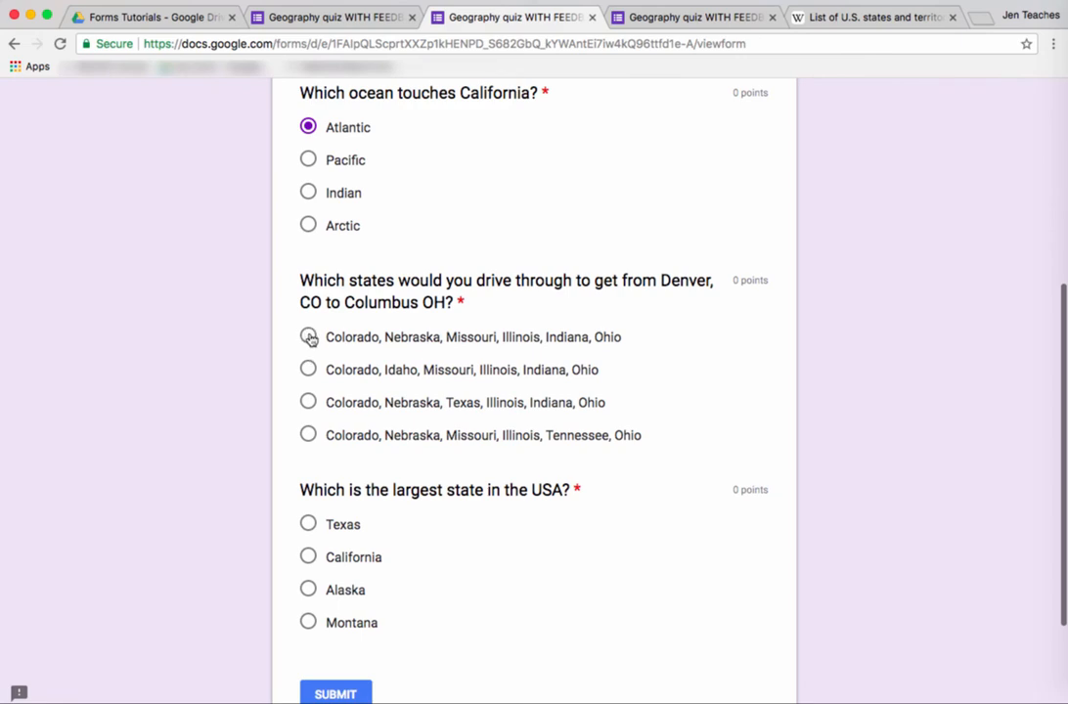
click(308, 337)
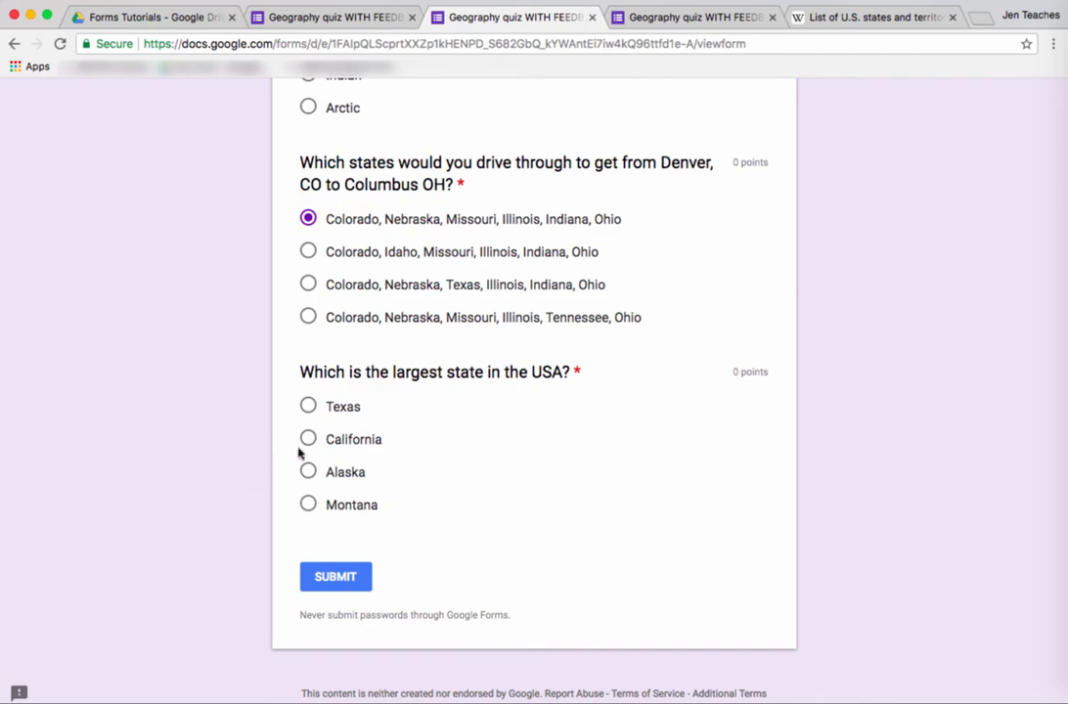
click(308, 438)
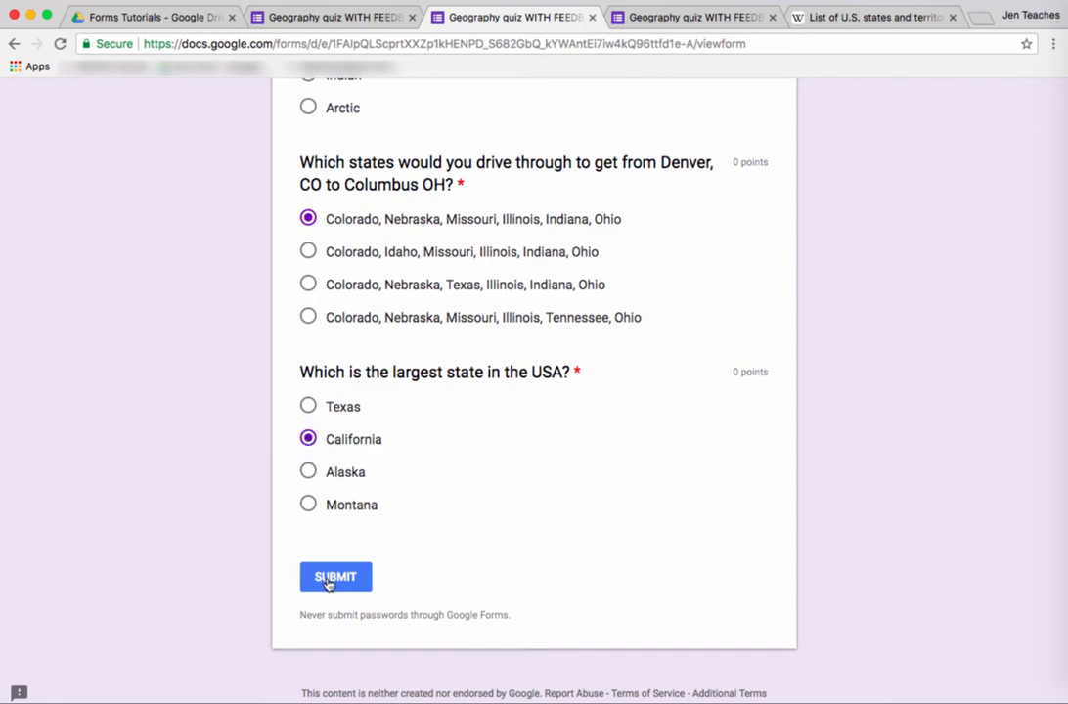
click(335, 576)
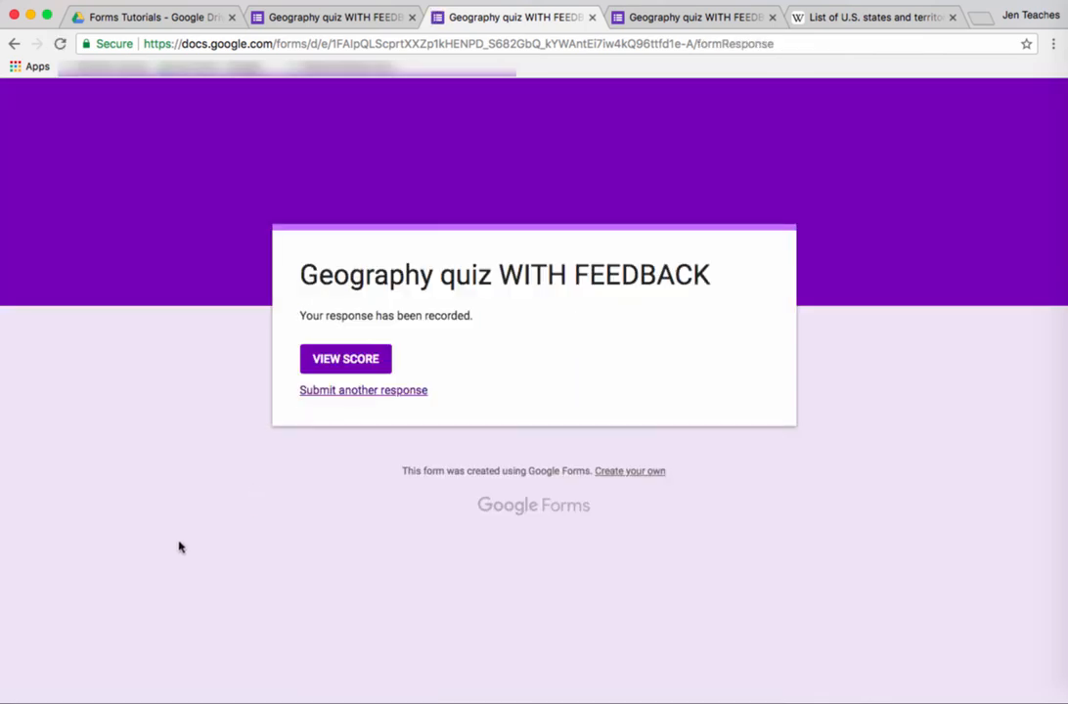
Step: View the test score and graded feedback, then follow the 'See a list.' Wikipedia link
click(345, 358)
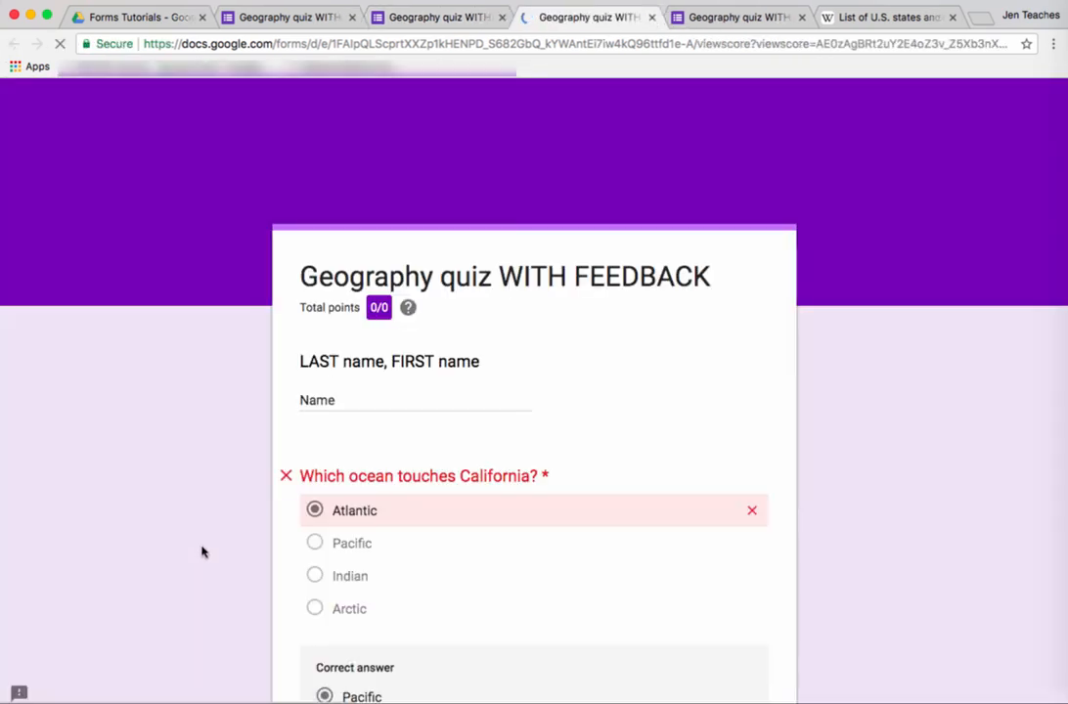
scroll(down, 3)
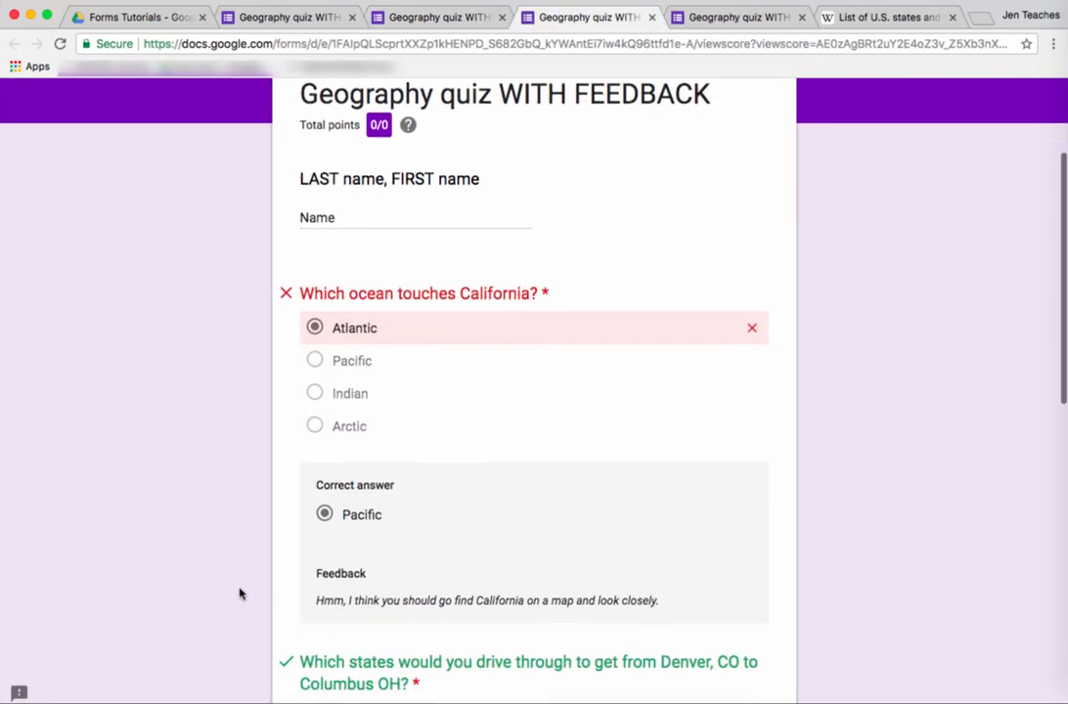
scroll(down, 3)
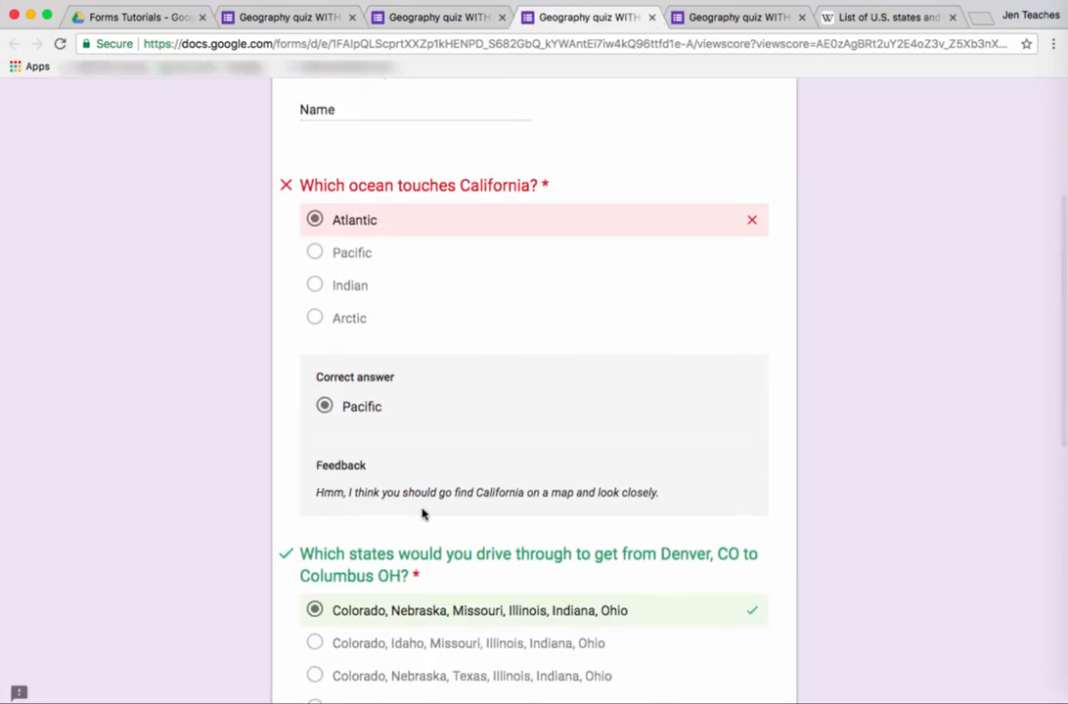
mouse_move(616, 516)
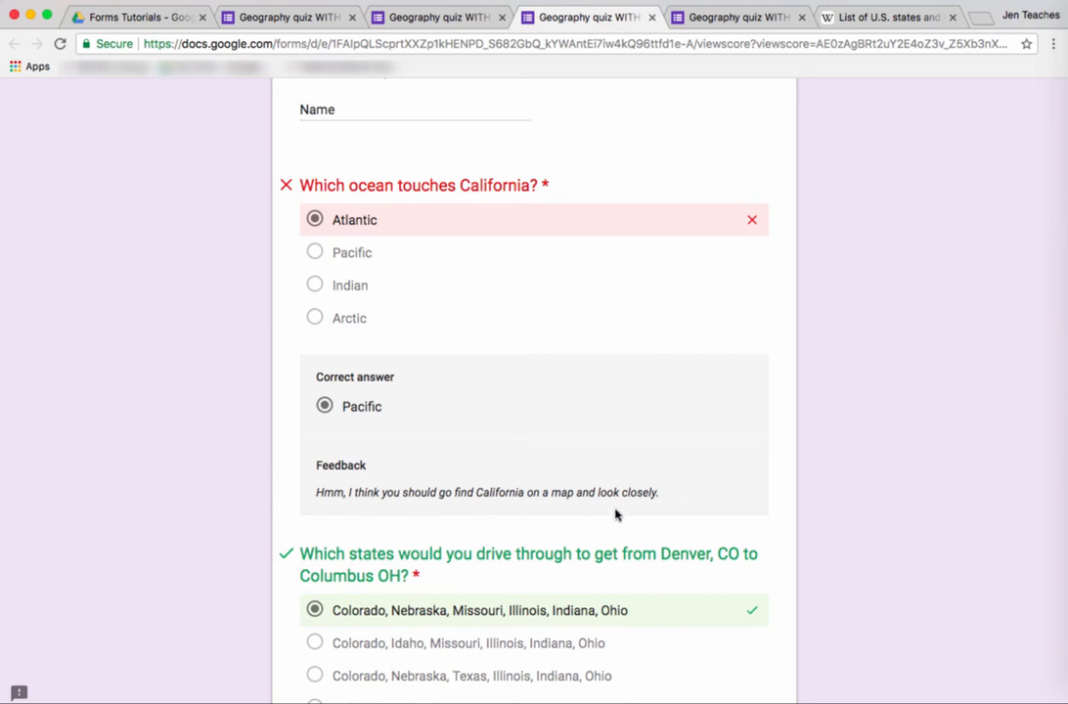
scroll(down, 3)
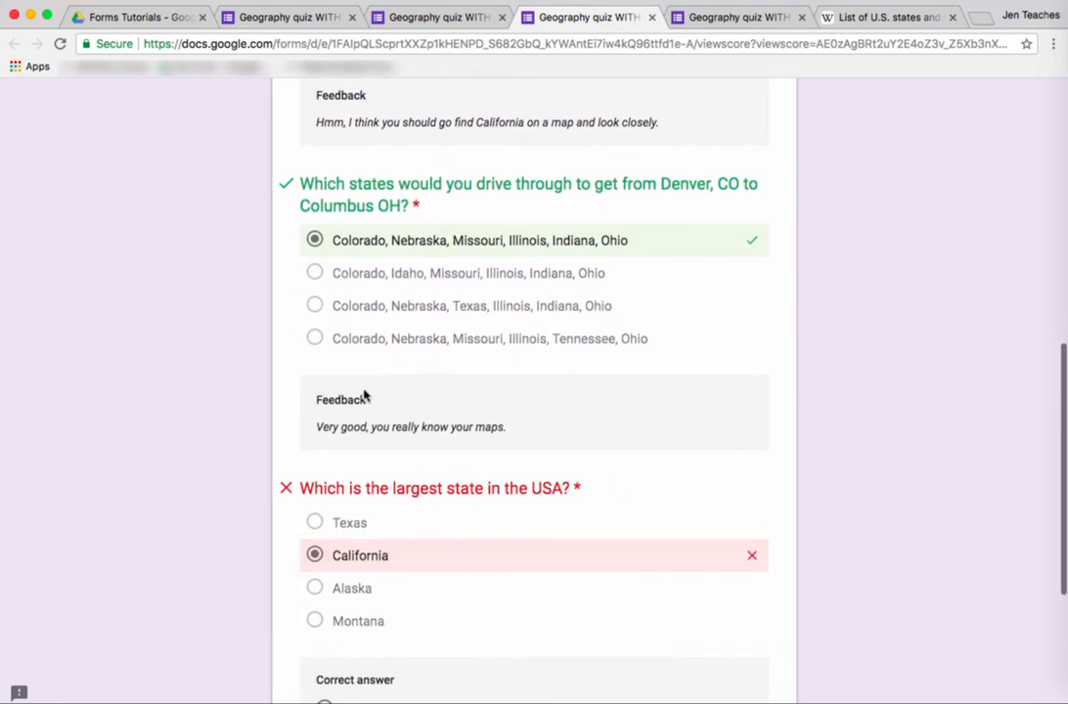
mouse_move(415, 459)
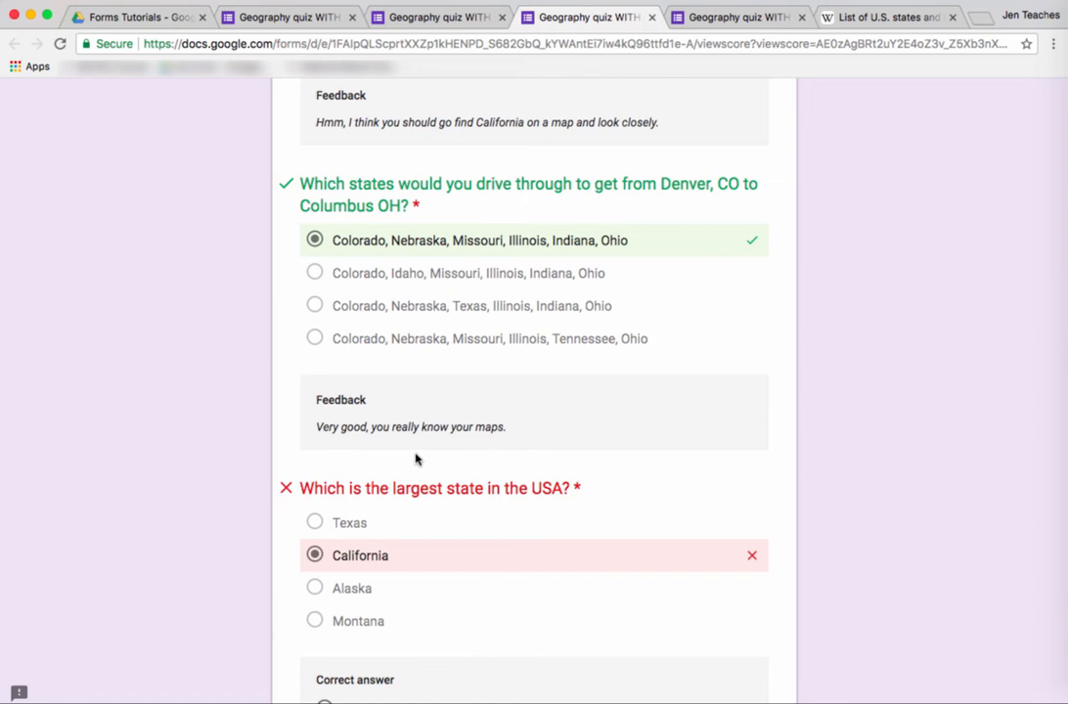
scroll(down, 3)
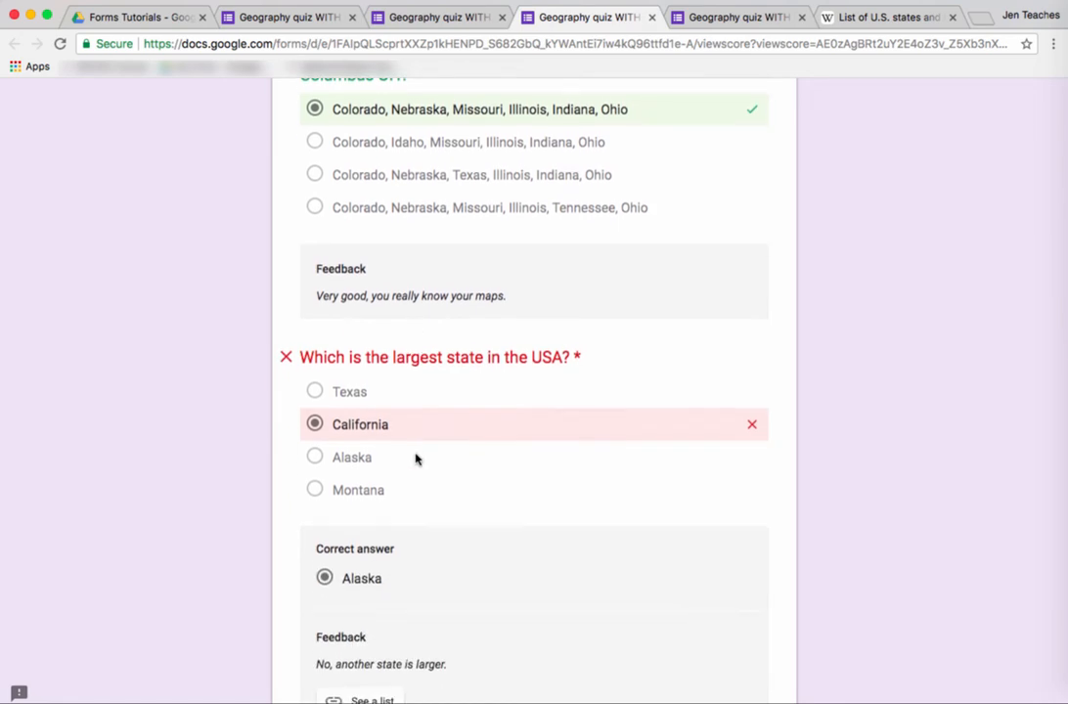
mouse_move(392, 449)
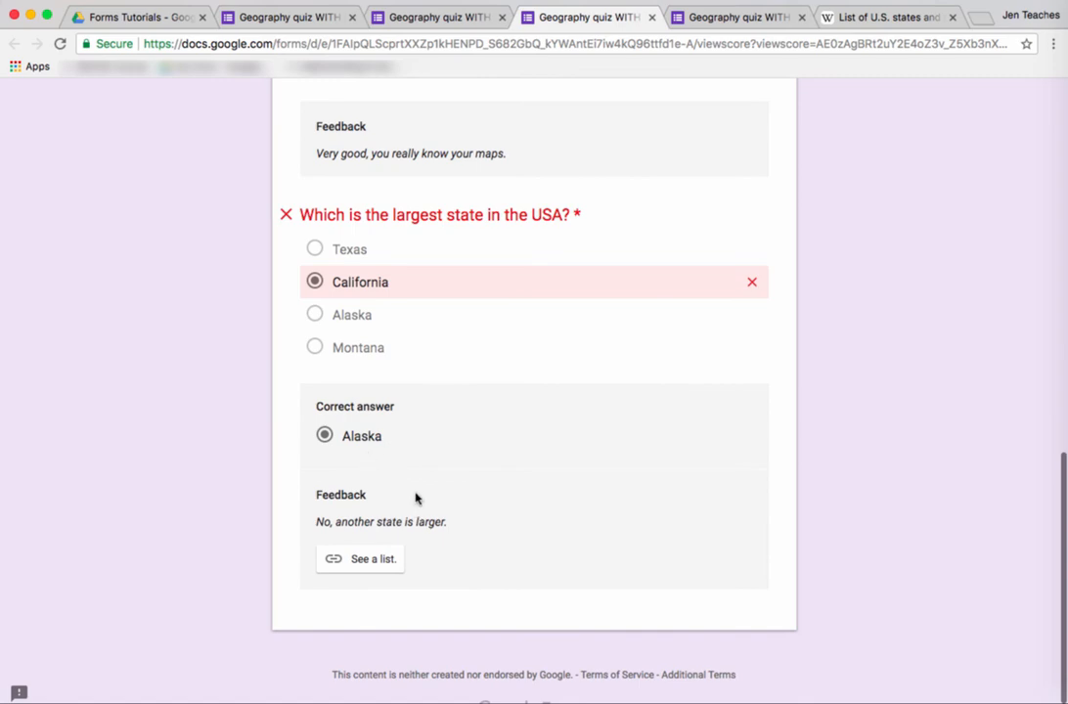
scroll(down, 3)
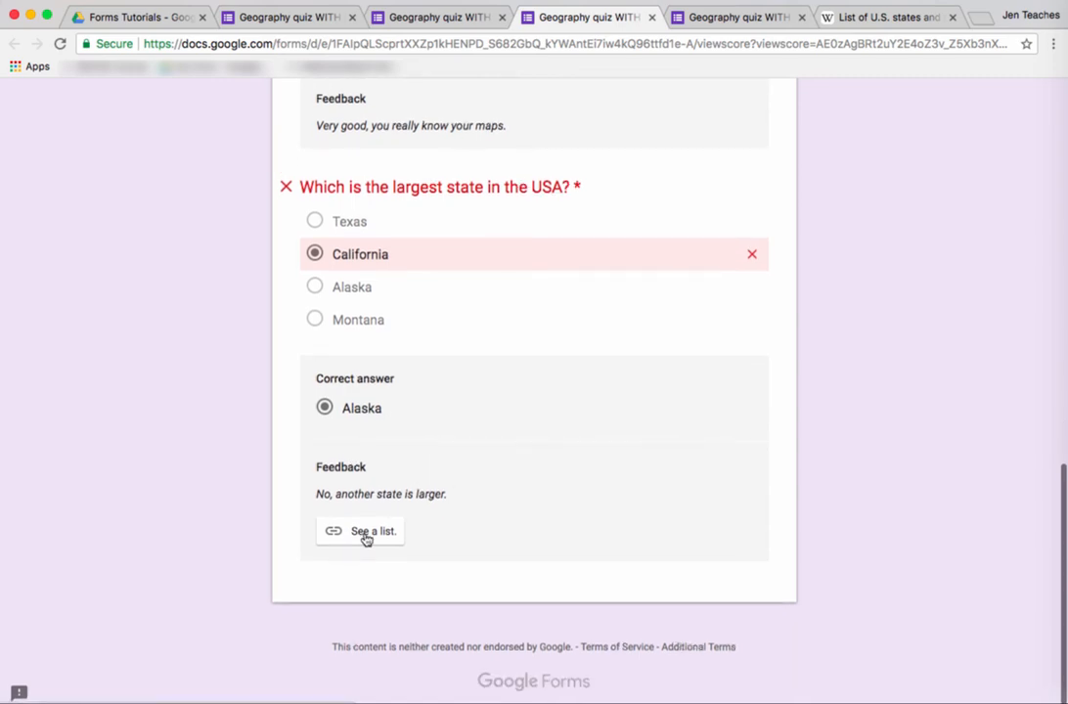
click(373, 531)
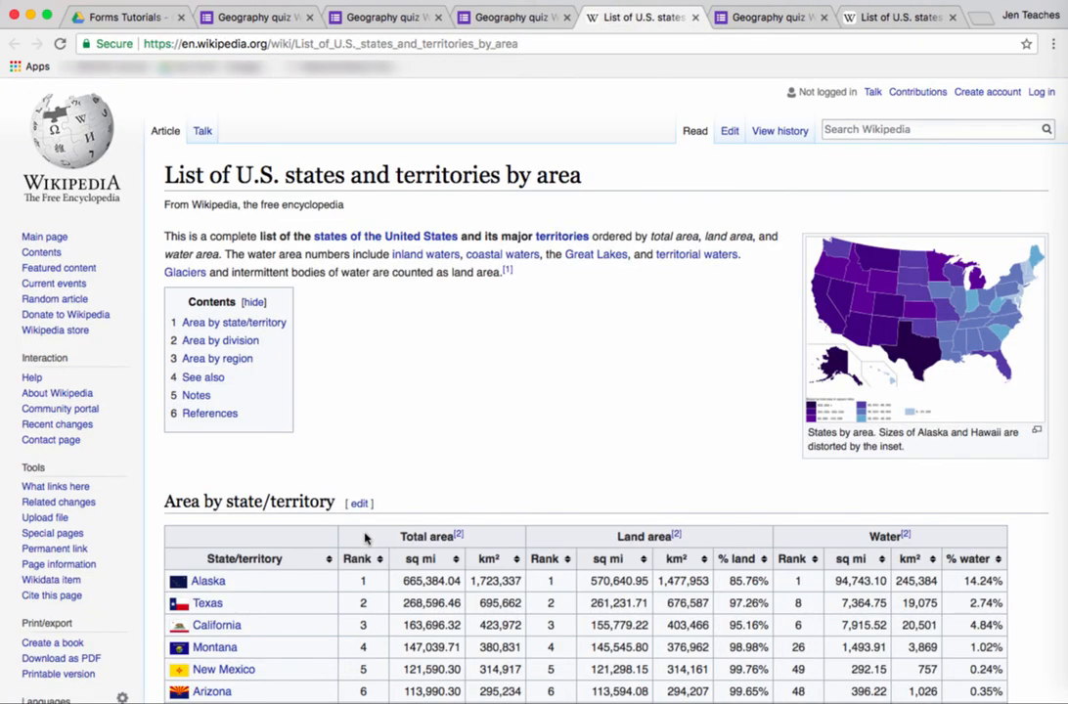